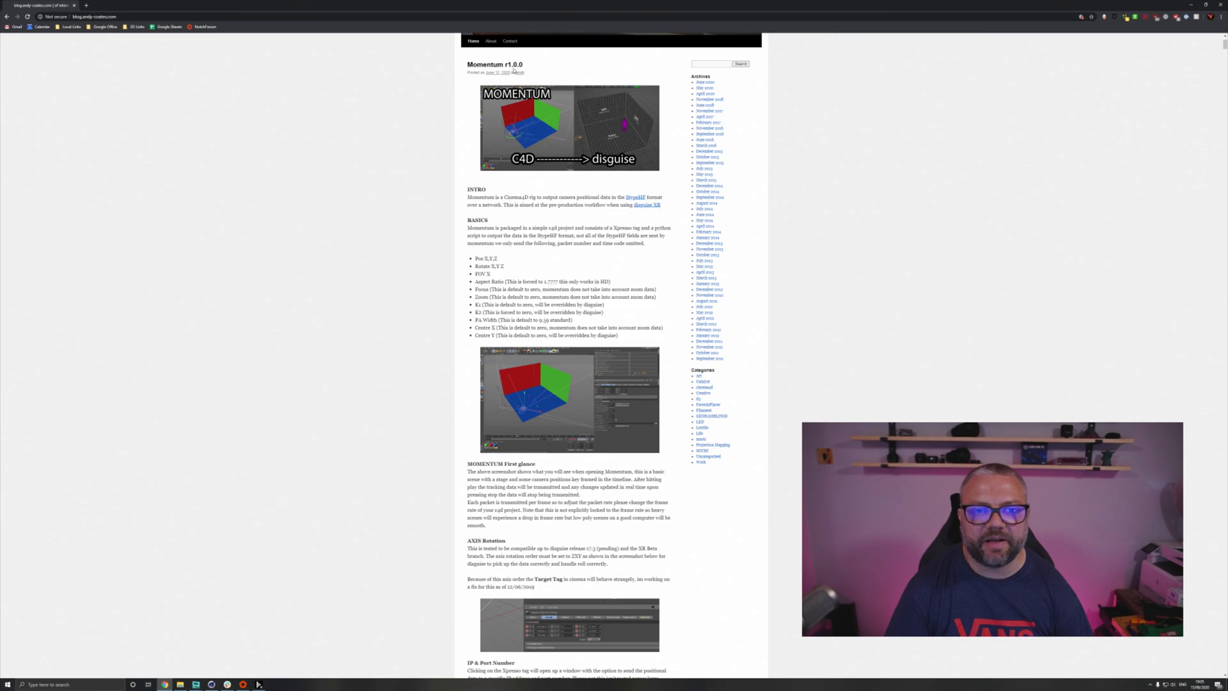
mouse_move(336, 290)
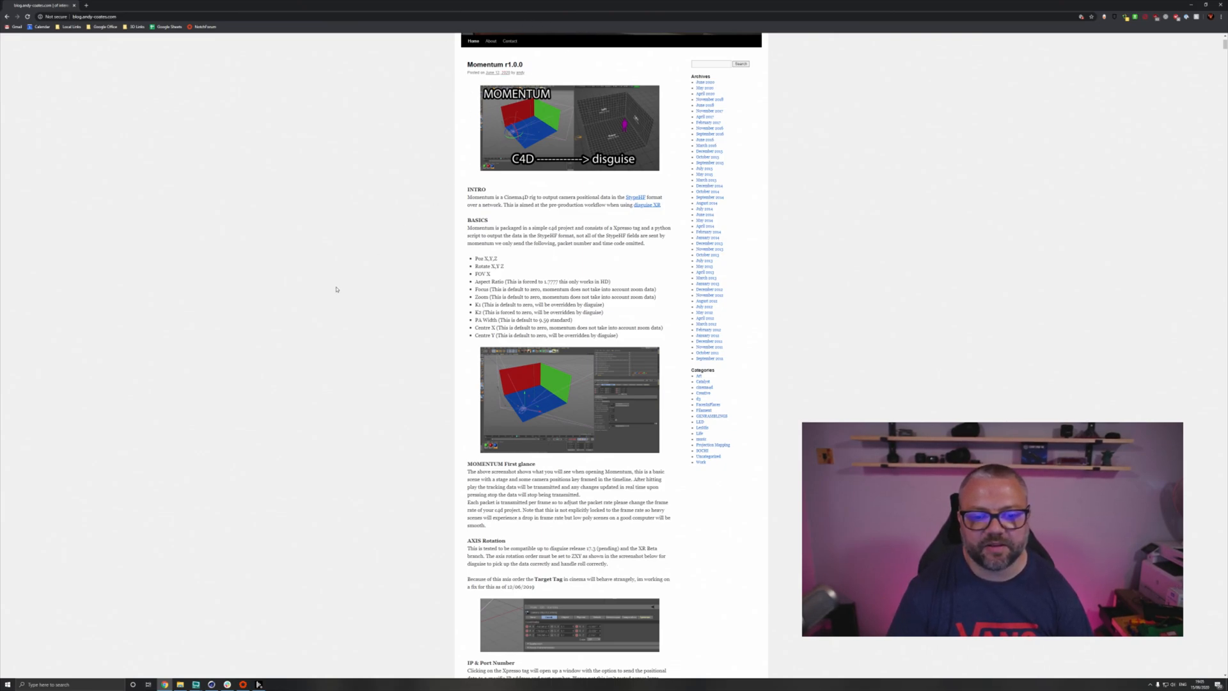
mouse_move(566, 131)
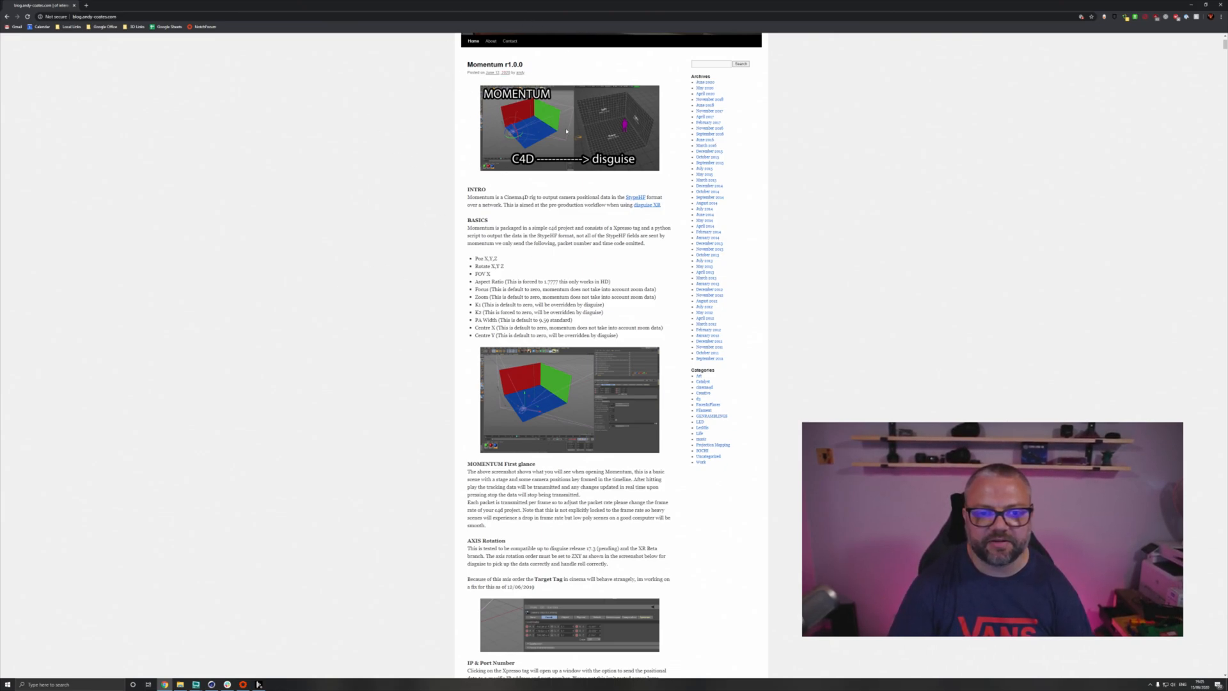
mouse_move(416, 468)
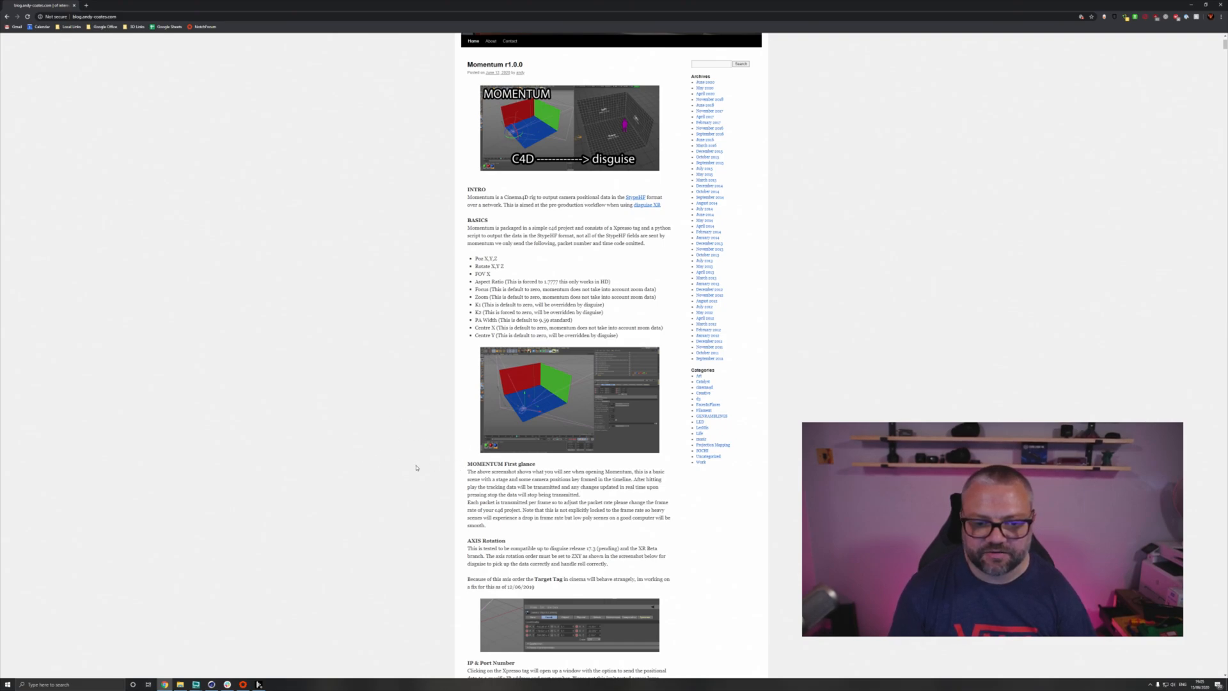
Step: Follow the GitHub download link under DOWNLOAD MOMENTUM to the momentum repository page
scroll(down, 3)
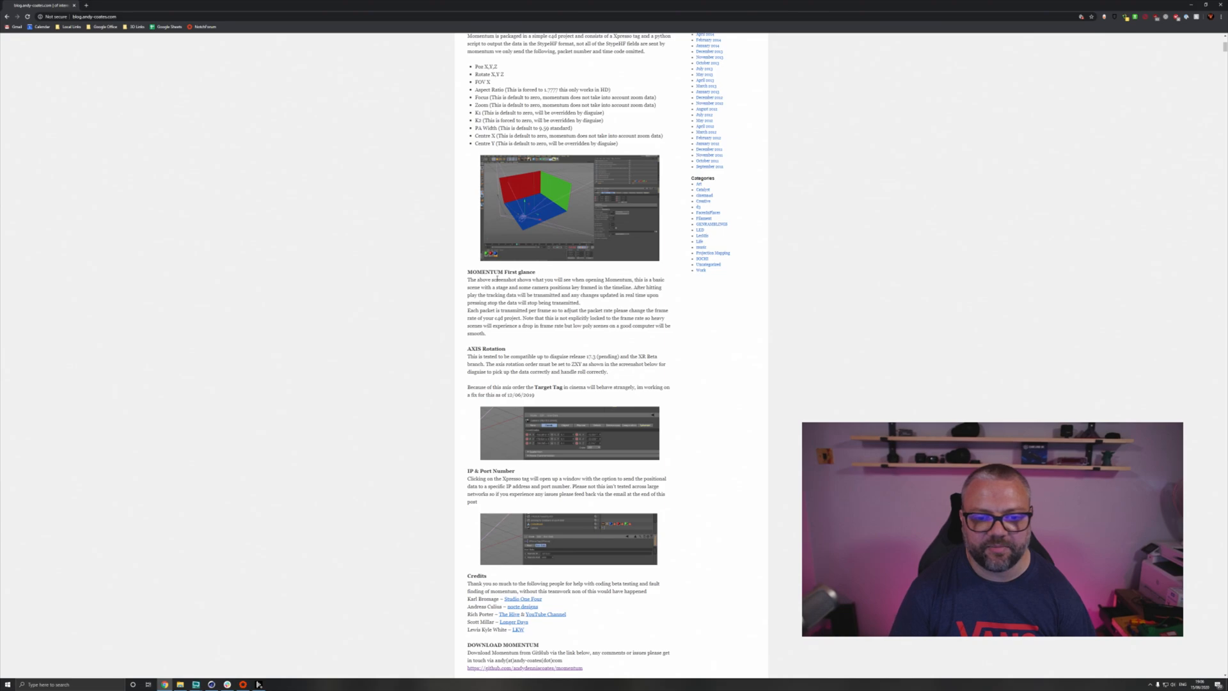
scroll(down, 3)
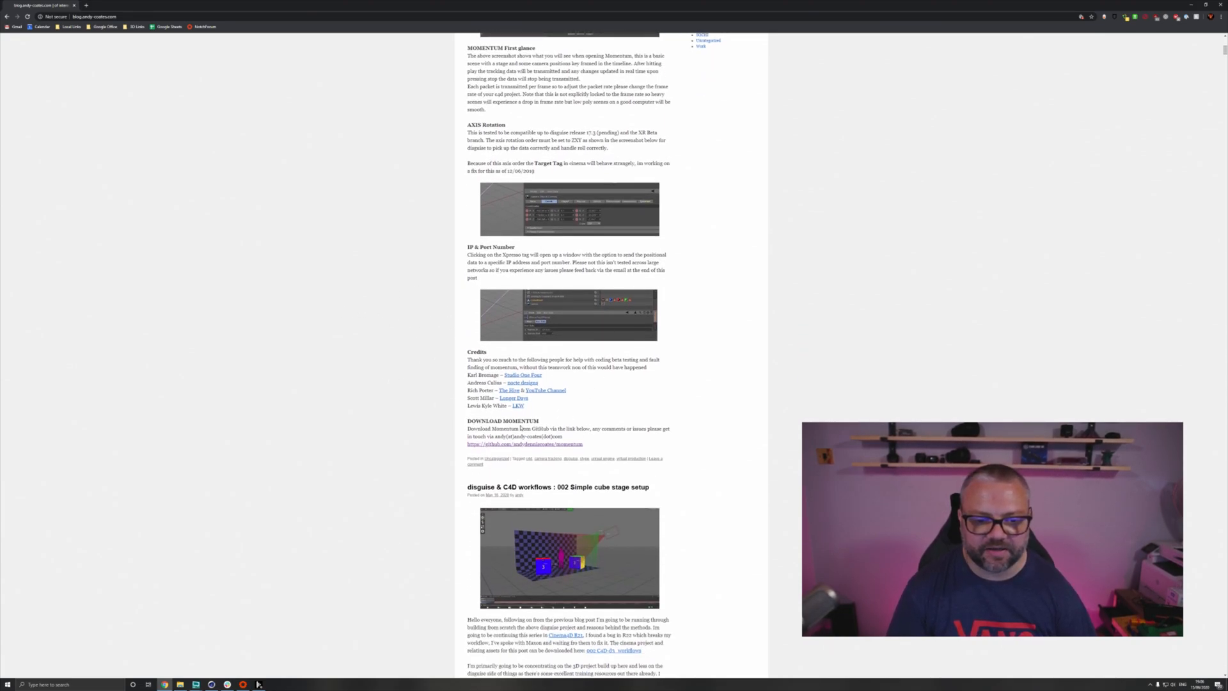
click(524, 444)
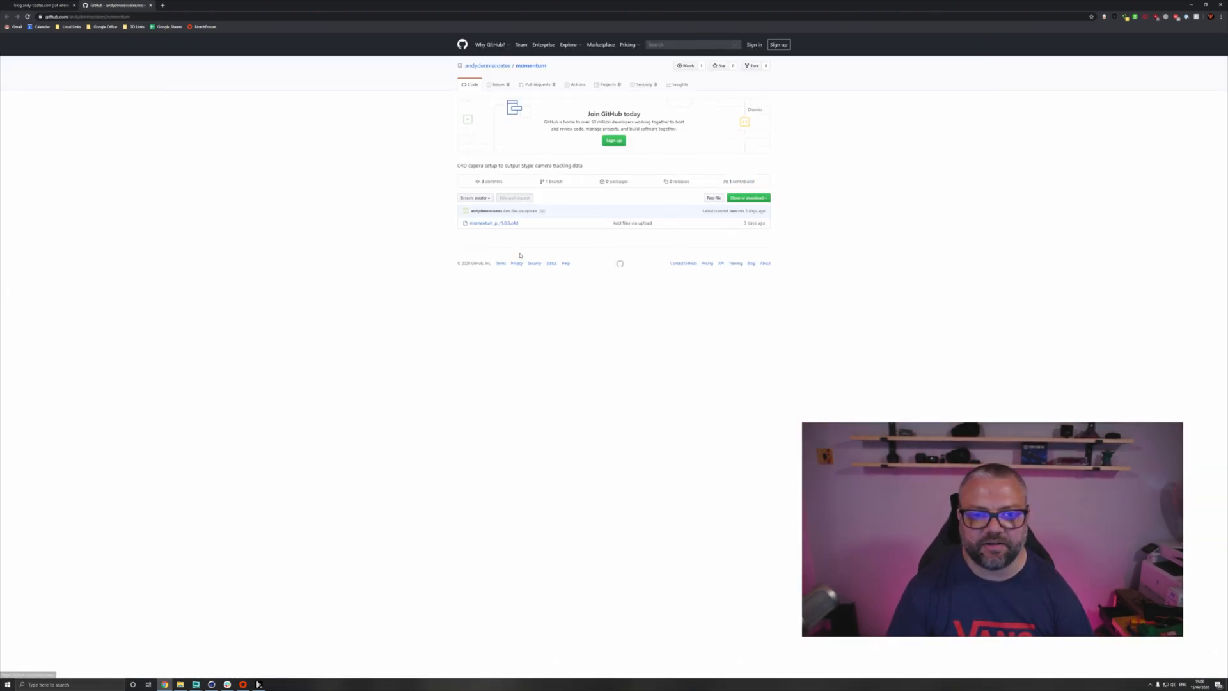
mouse_move(199, 578)
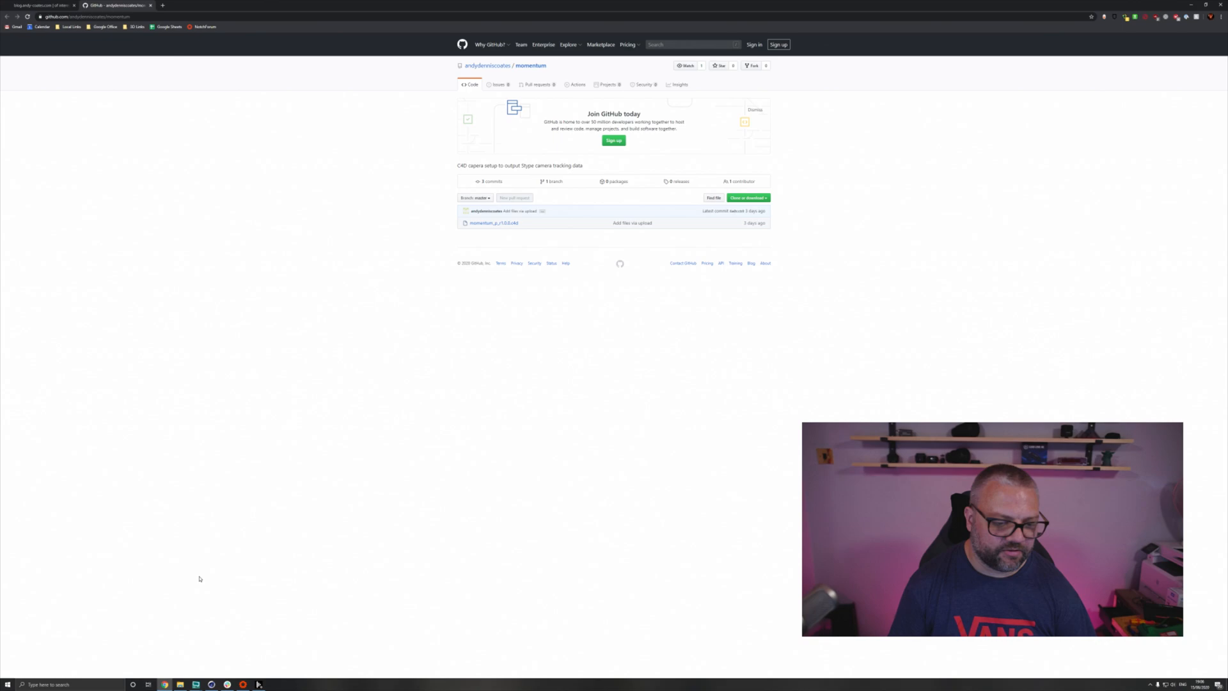
Step: Open the downloaded momentum-master project folder in File Explorer
click(179, 683)
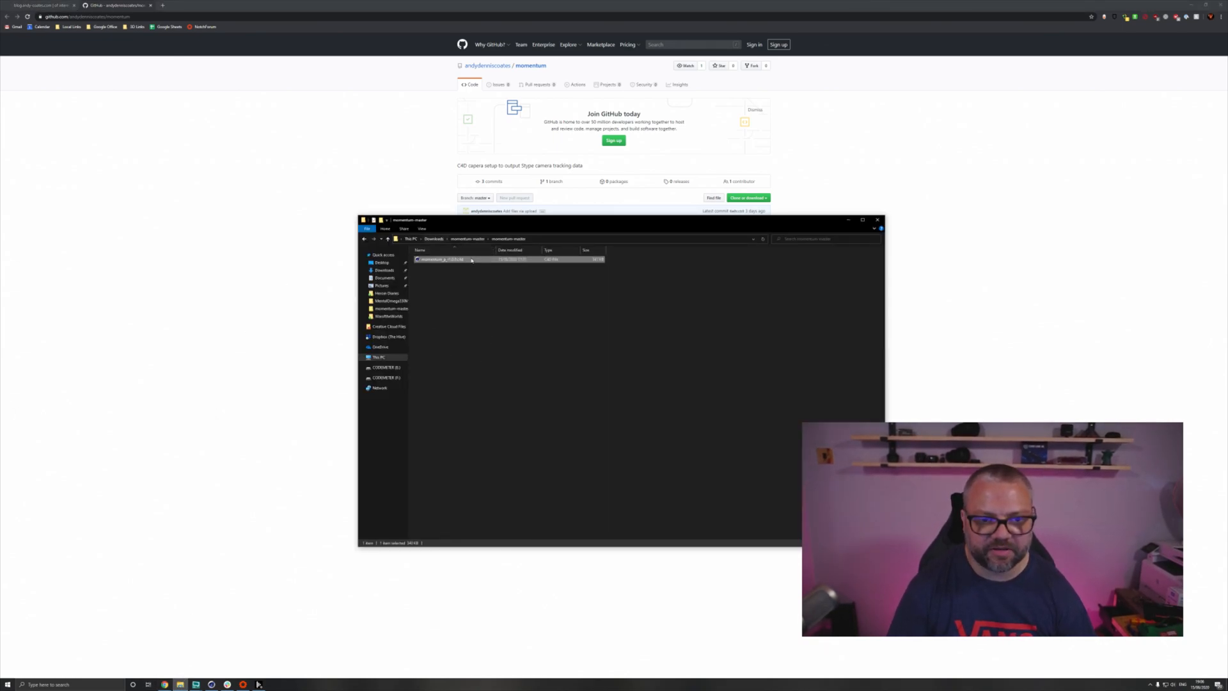
mouse_move(472, 261)
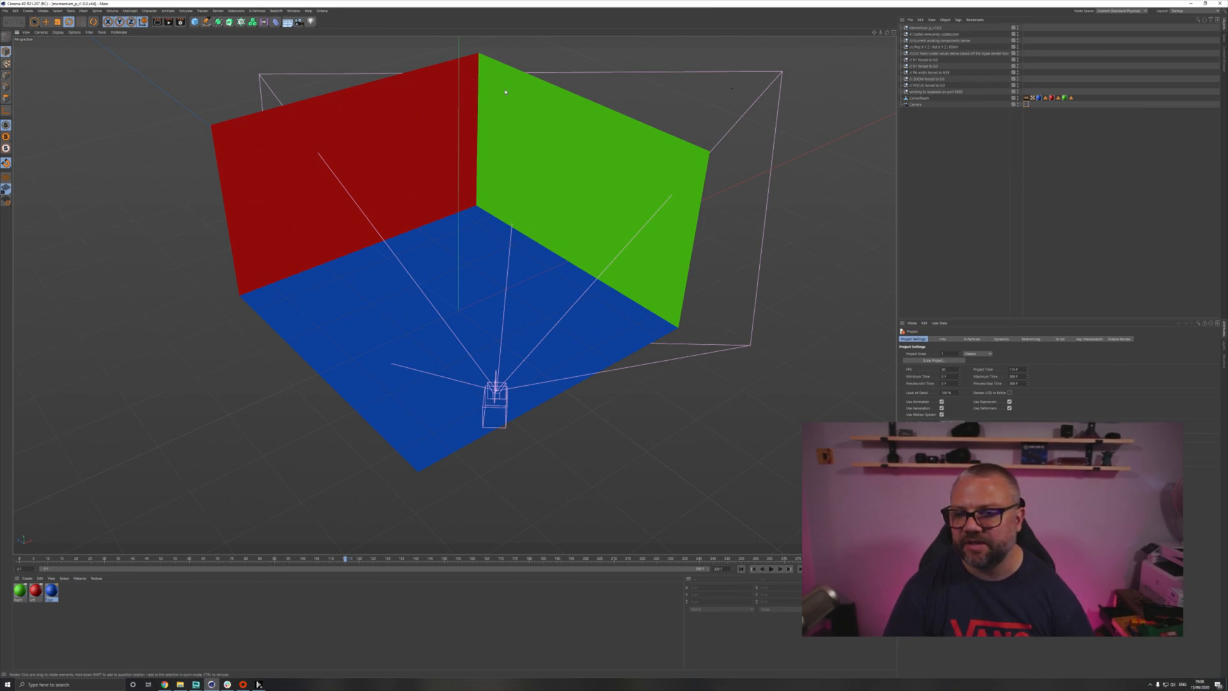
mouse_move(355, 232)
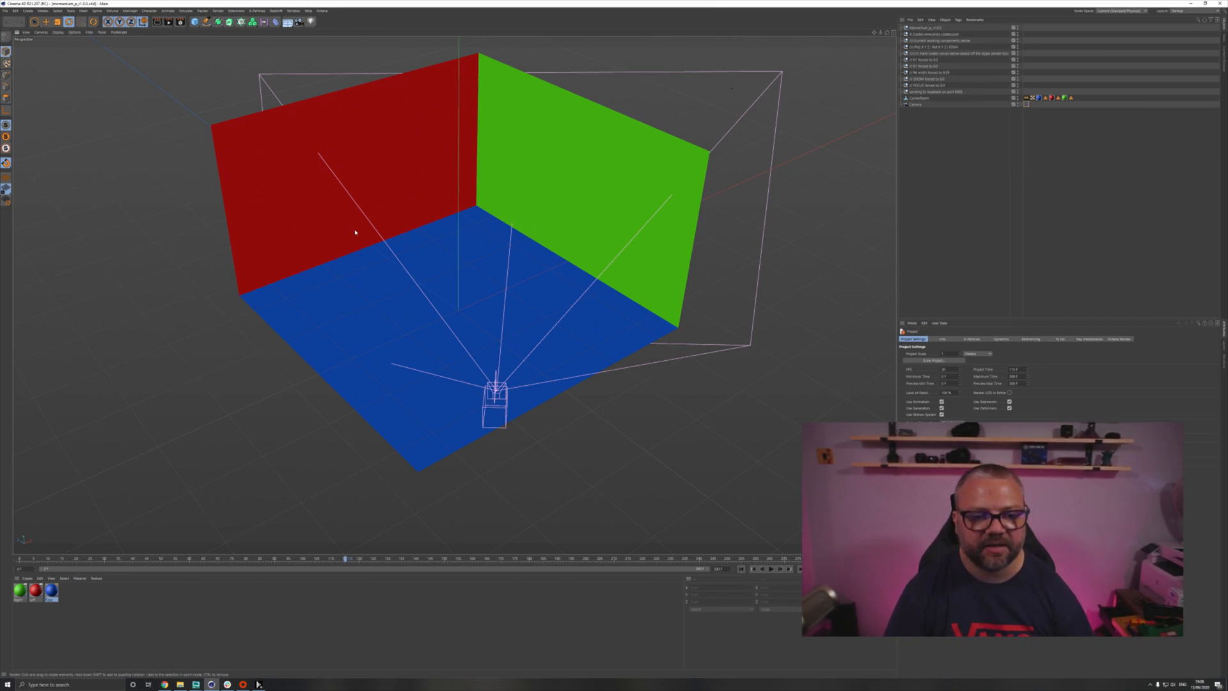
mouse_move(445, 217)
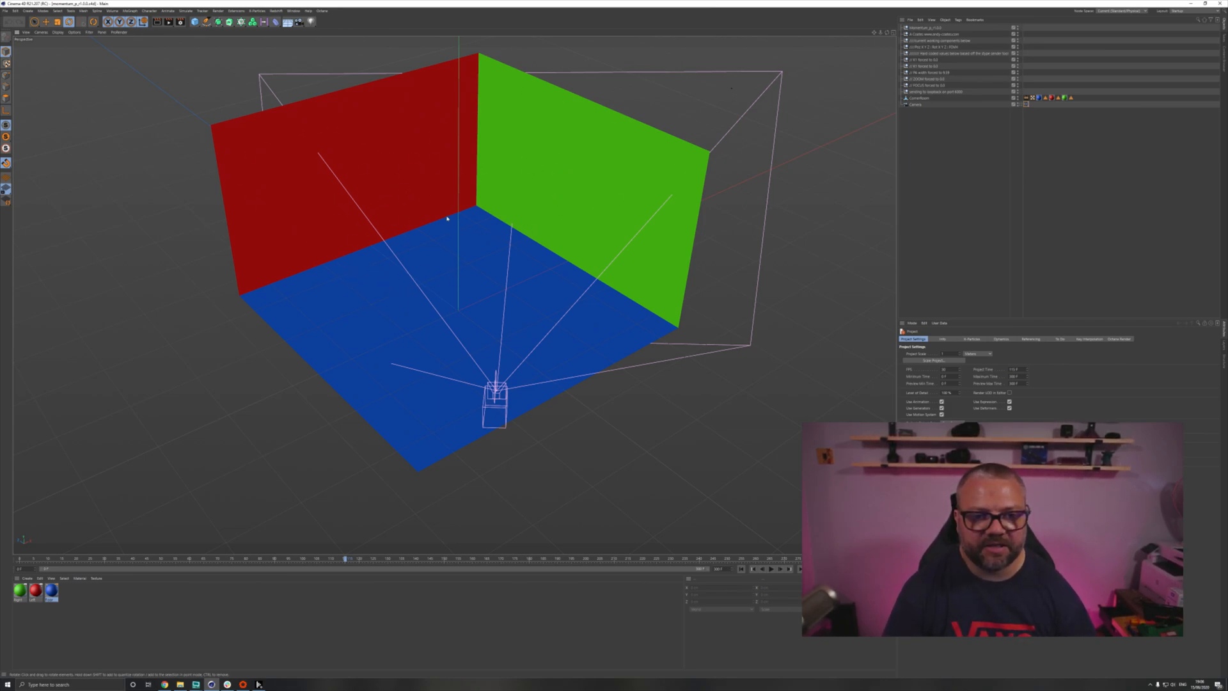
mouse_move(559, 369)
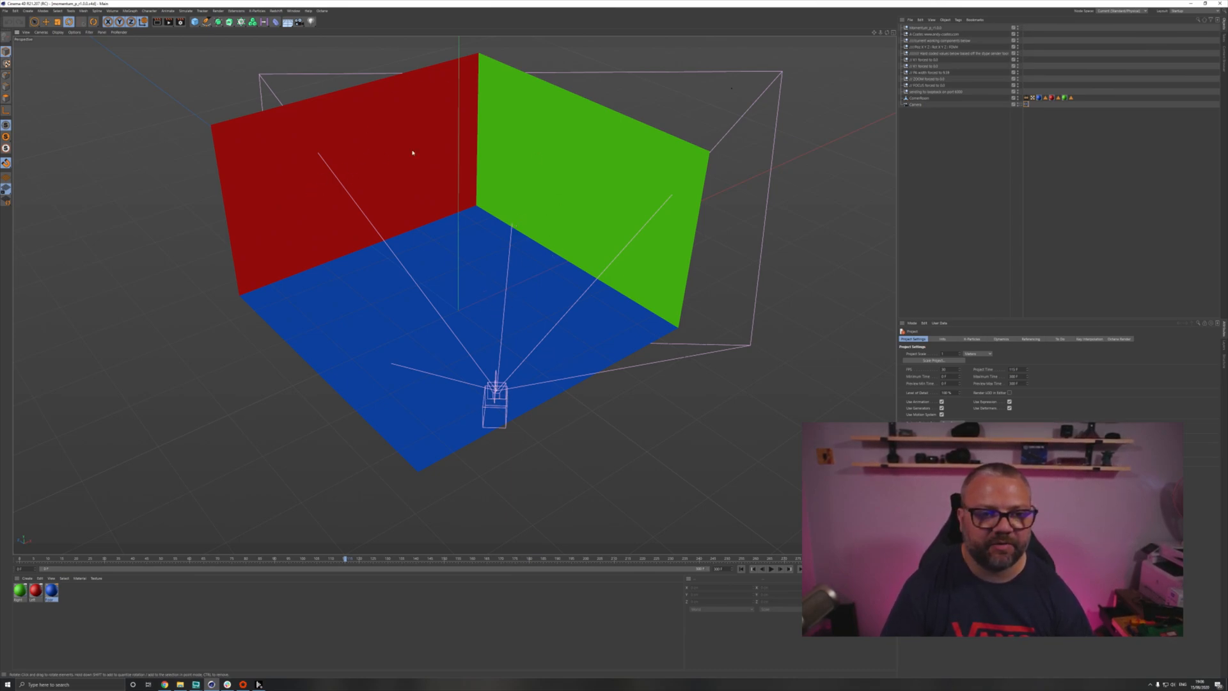
mouse_move(619, 206)
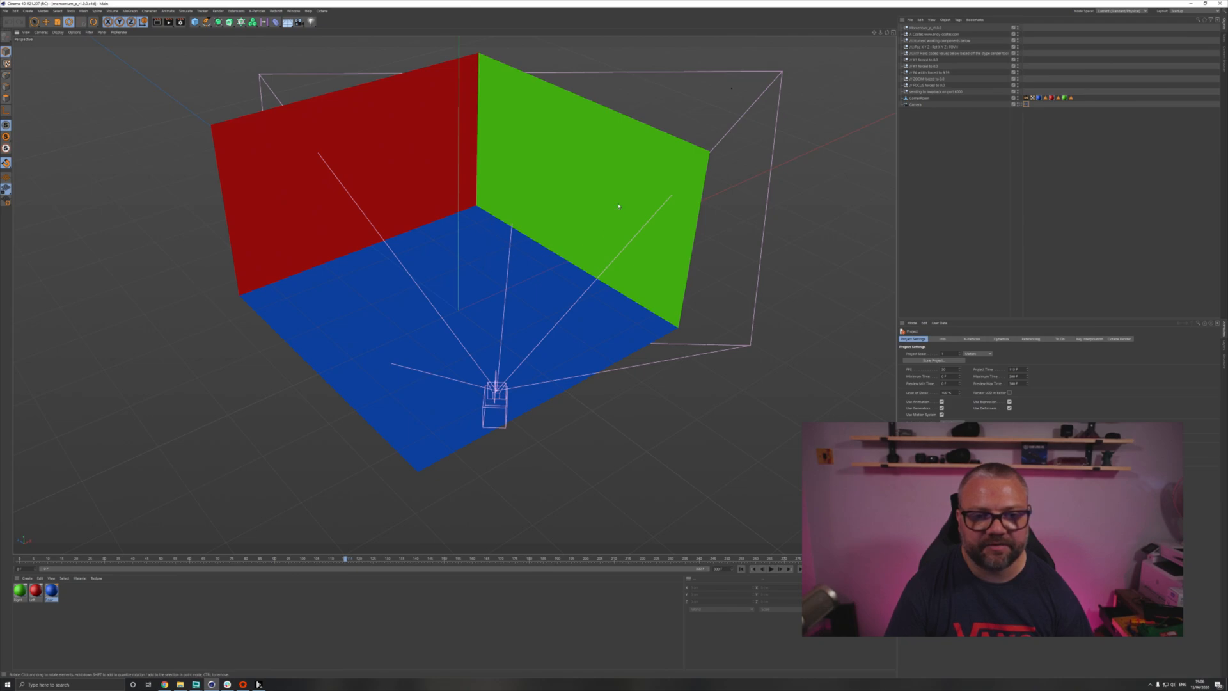
mouse_move(552, 343)
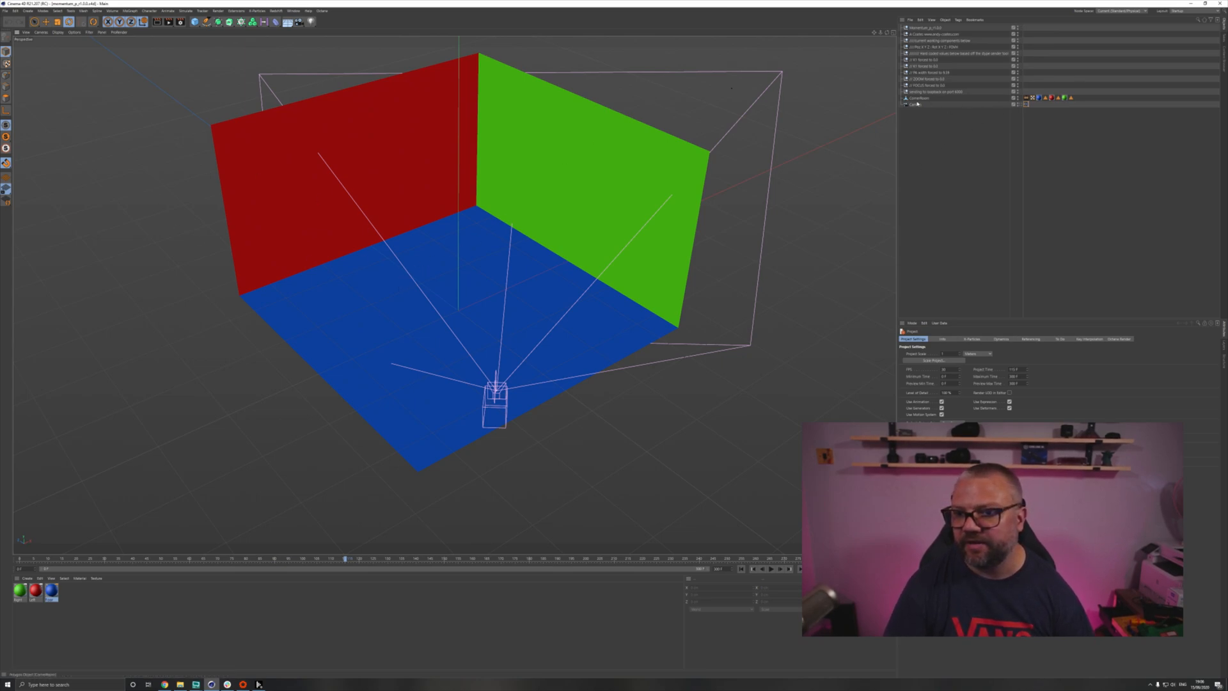
Step: Review the camera's Momentum tracking tag, then play the animation so the camera travels its circular path
click(915, 104)
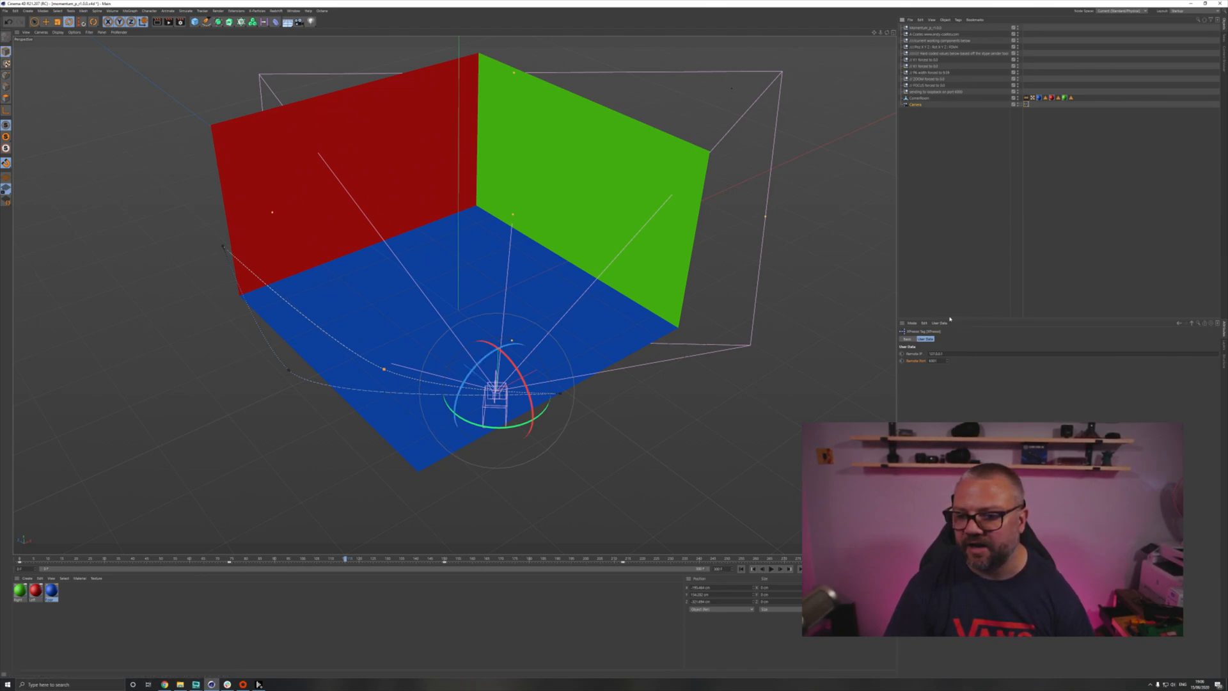
mouse_move(1033, 330)
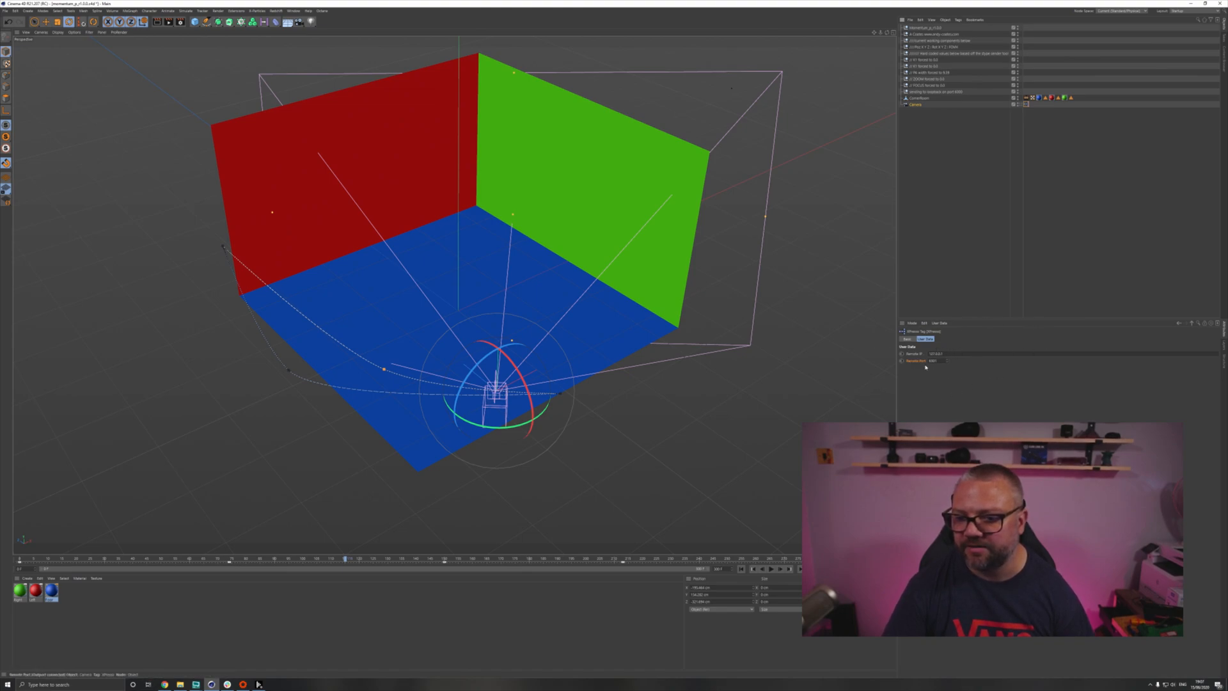
mouse_move(437, 546)
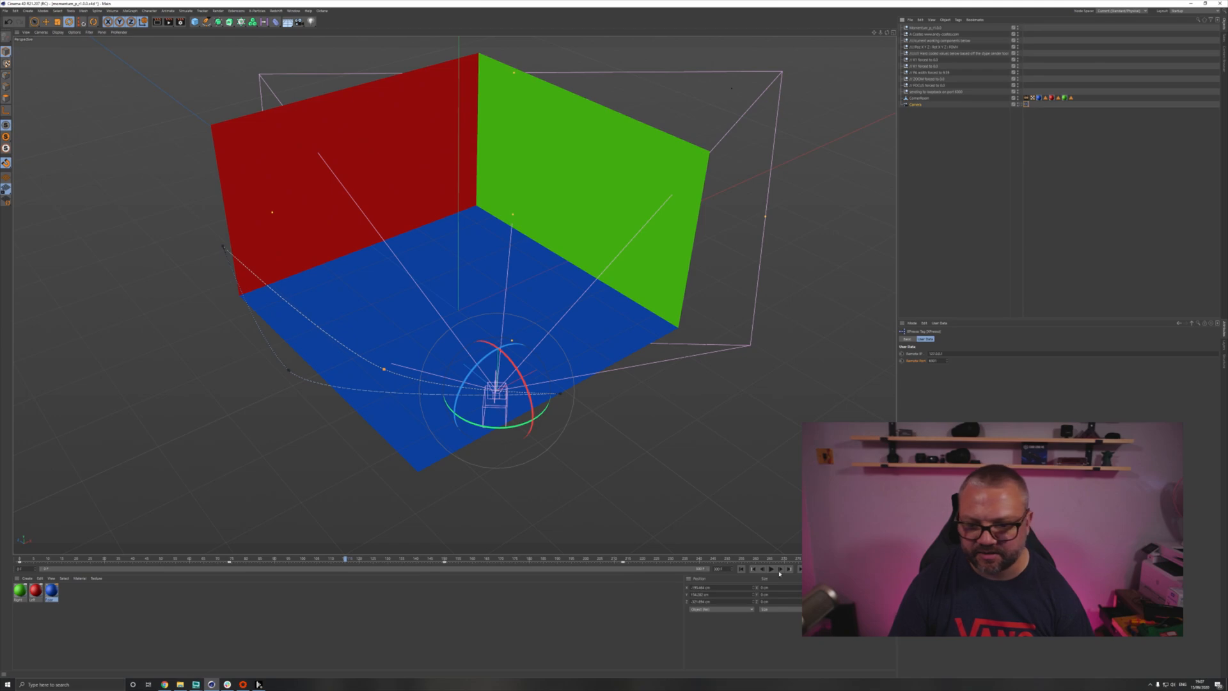
click(769, 568)
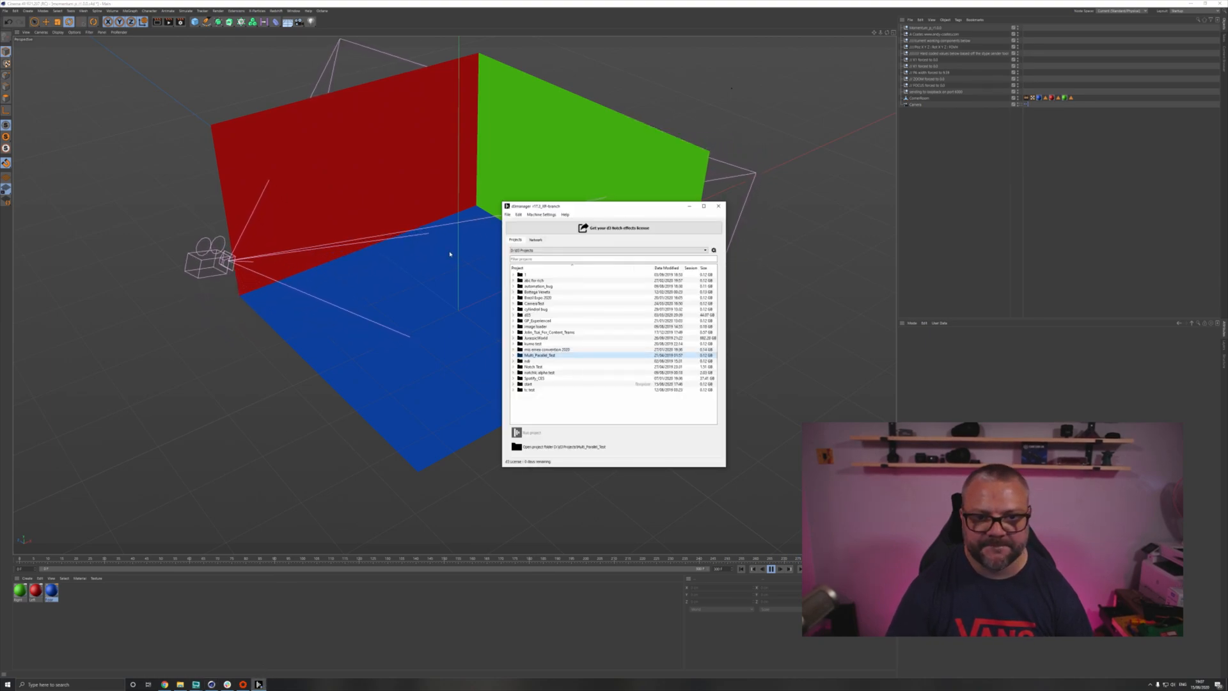
Step: Create a new Momentum project via File > New Project in disguise Manager
click(508, 215)
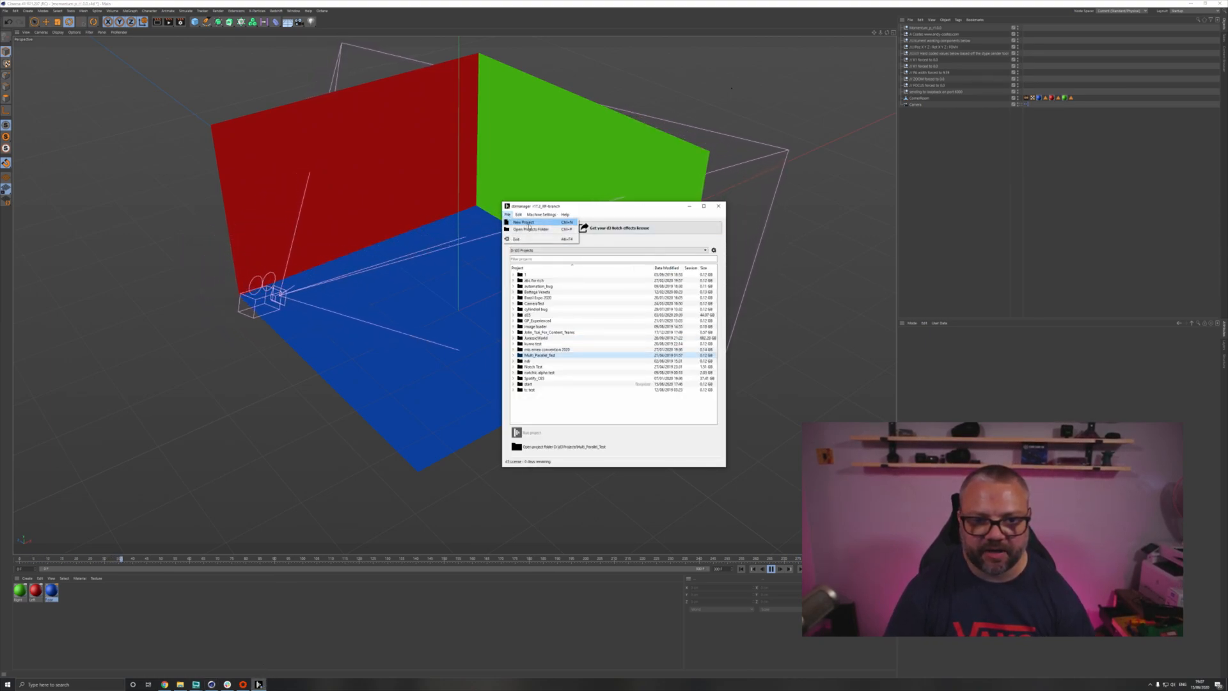
click(522, 221)
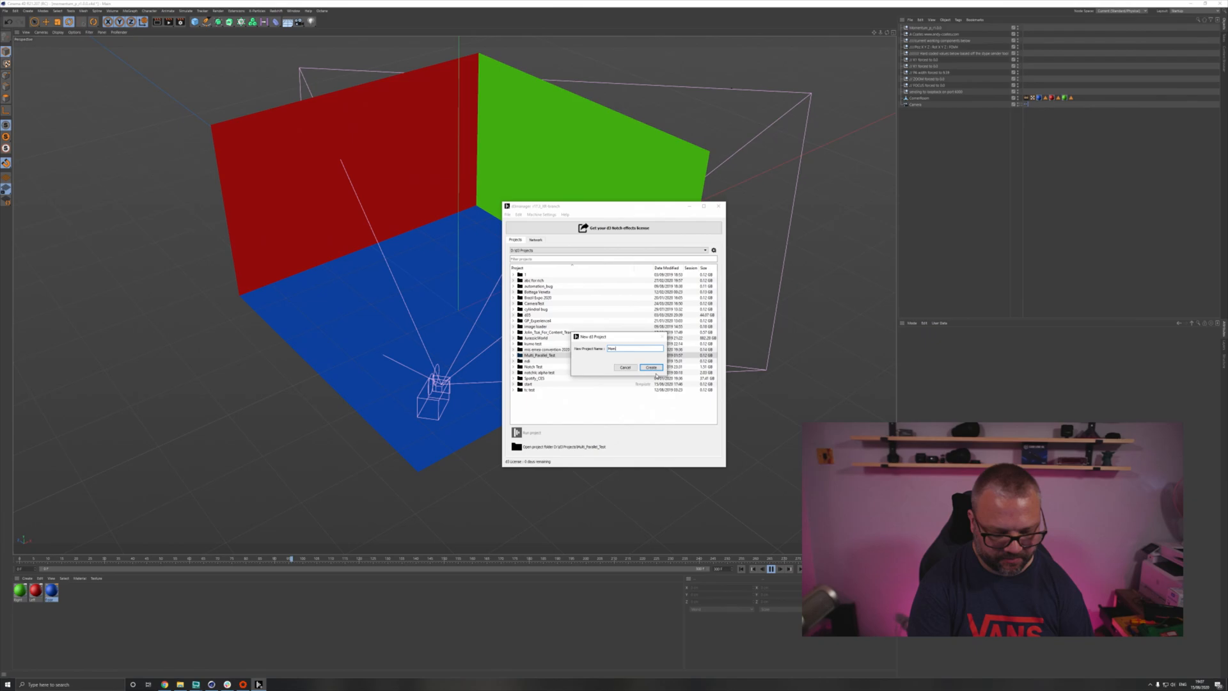
click(651, 367)
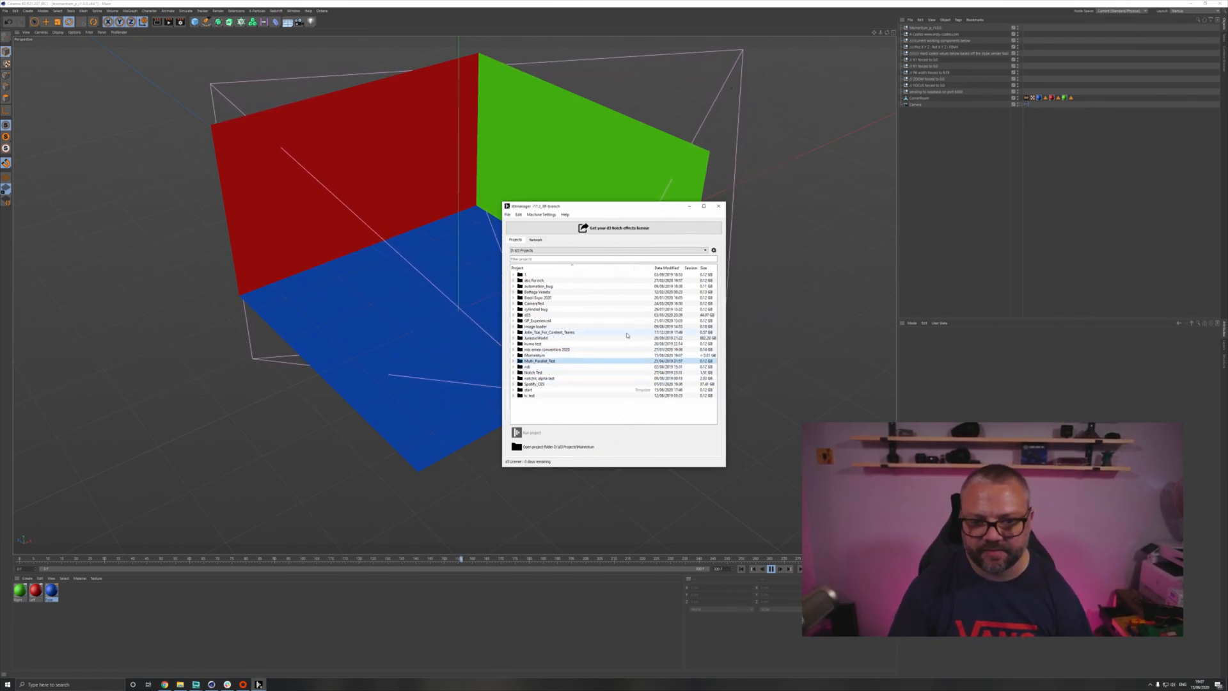
Step: Browse the new project's folder down into its objects subfolders
click(536, 361)
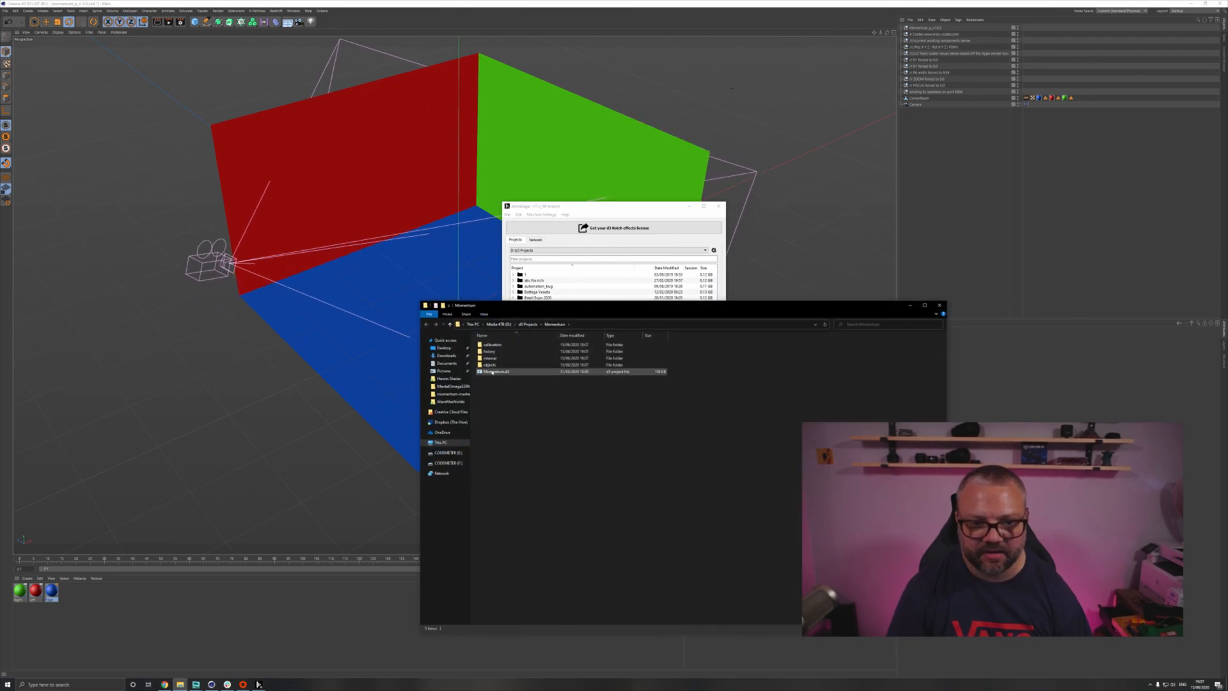
double_click(490, 365)
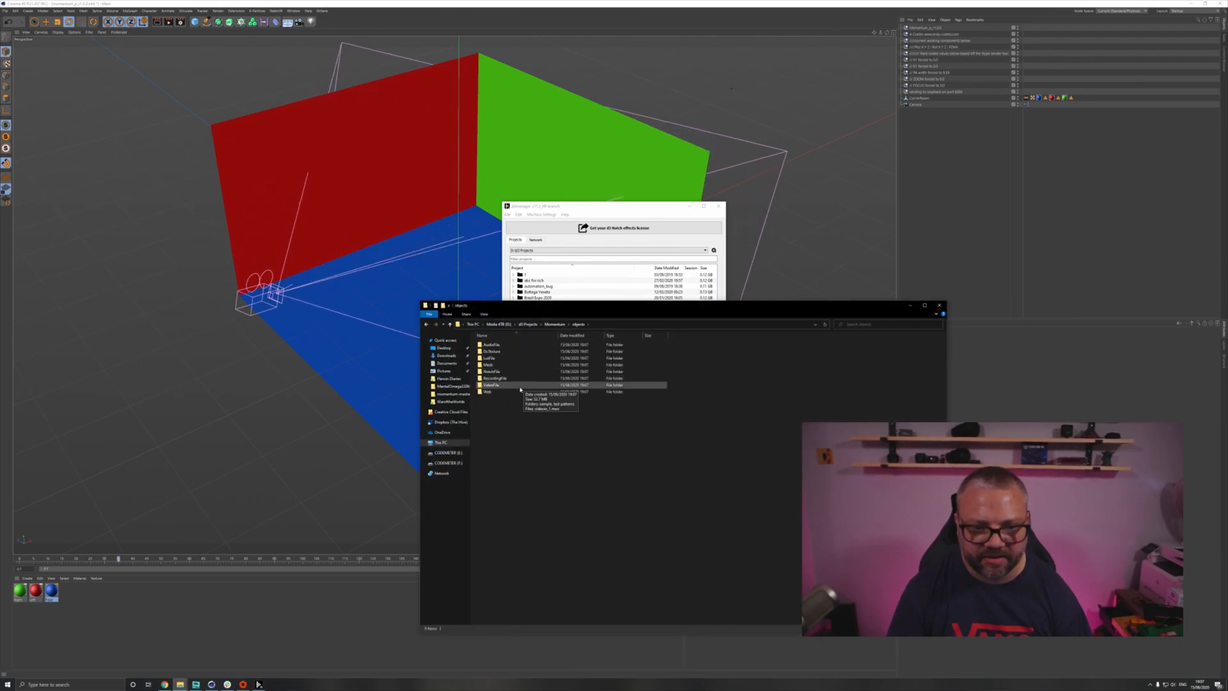
double_click(491, 385)
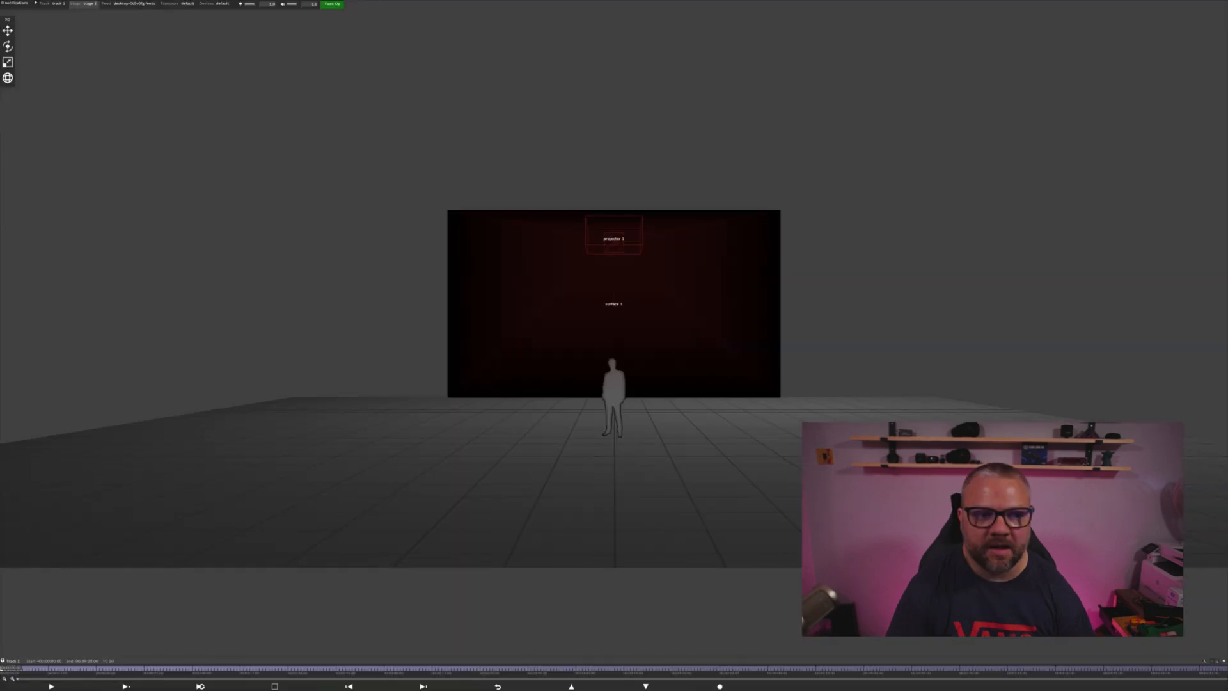
Step: Launch the project in disguise and select the stand-in person figure on the stage
click(614, 395)
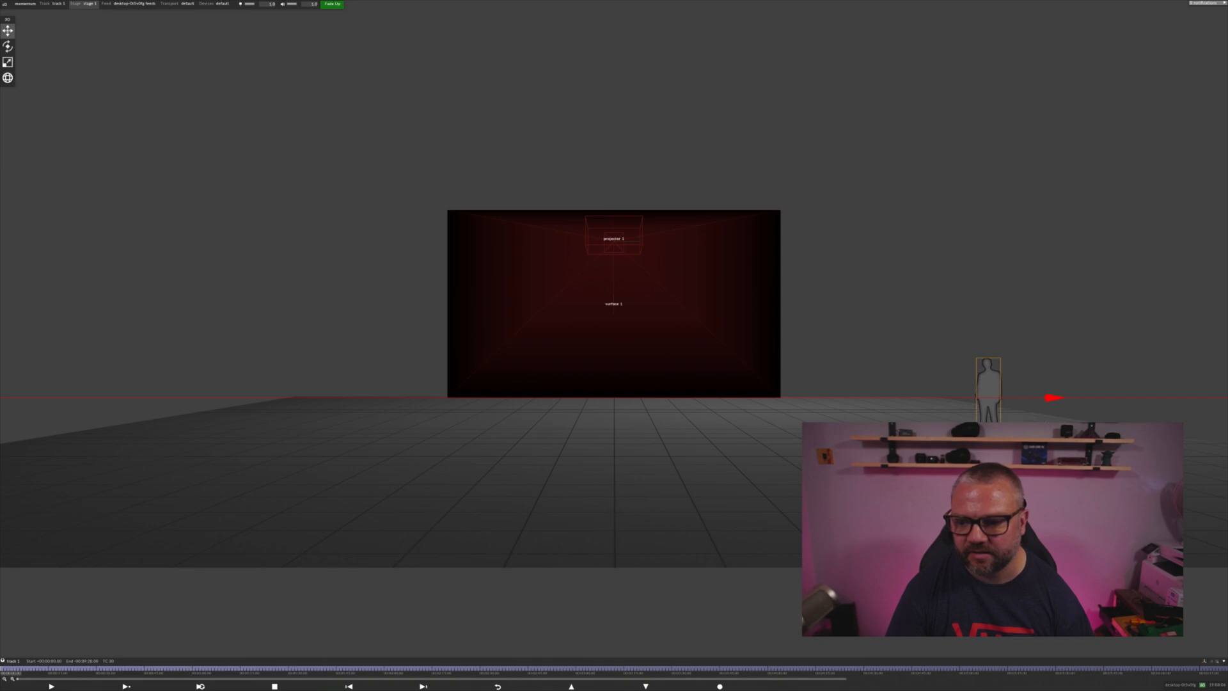
click(987, 383)
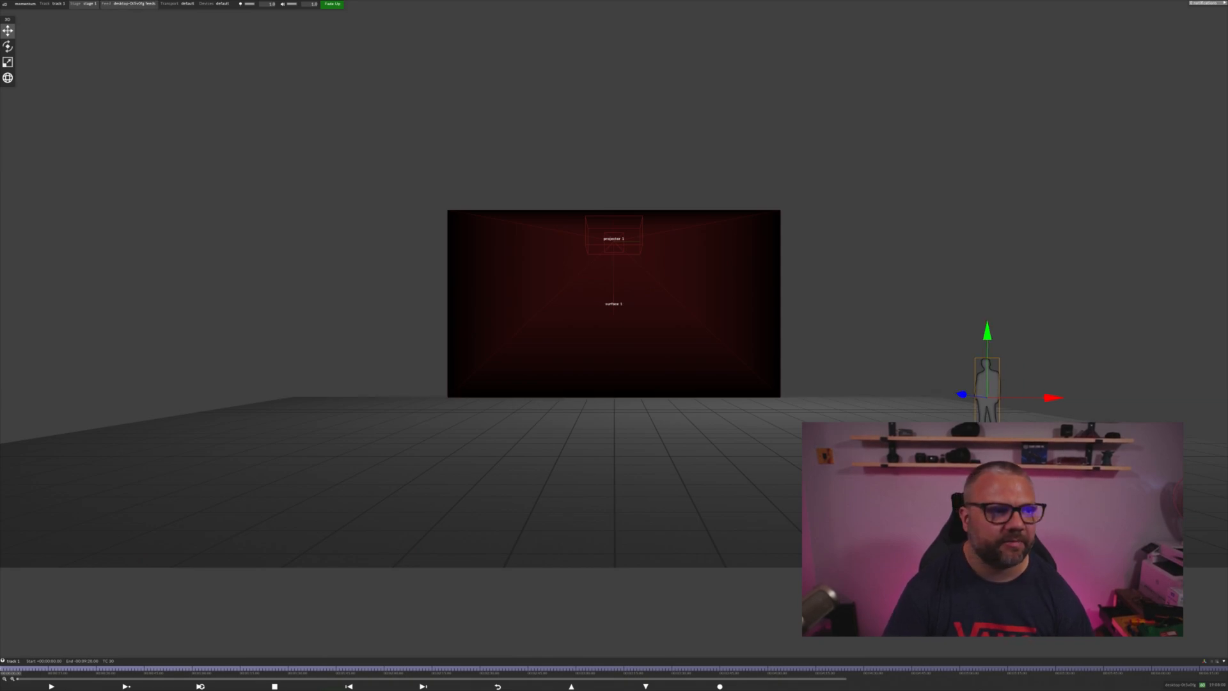
Step: Remove the default surface and projector from the stage, then bring up the project's Devices list
click(76, 3)
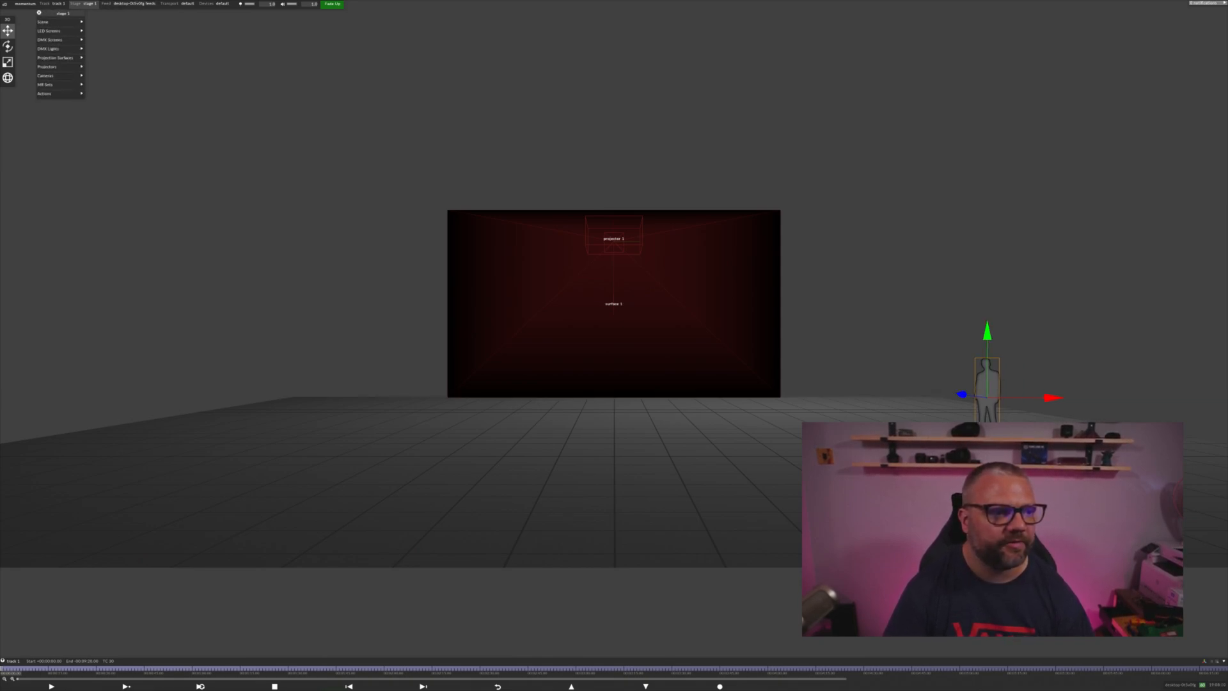
click(46, 66)
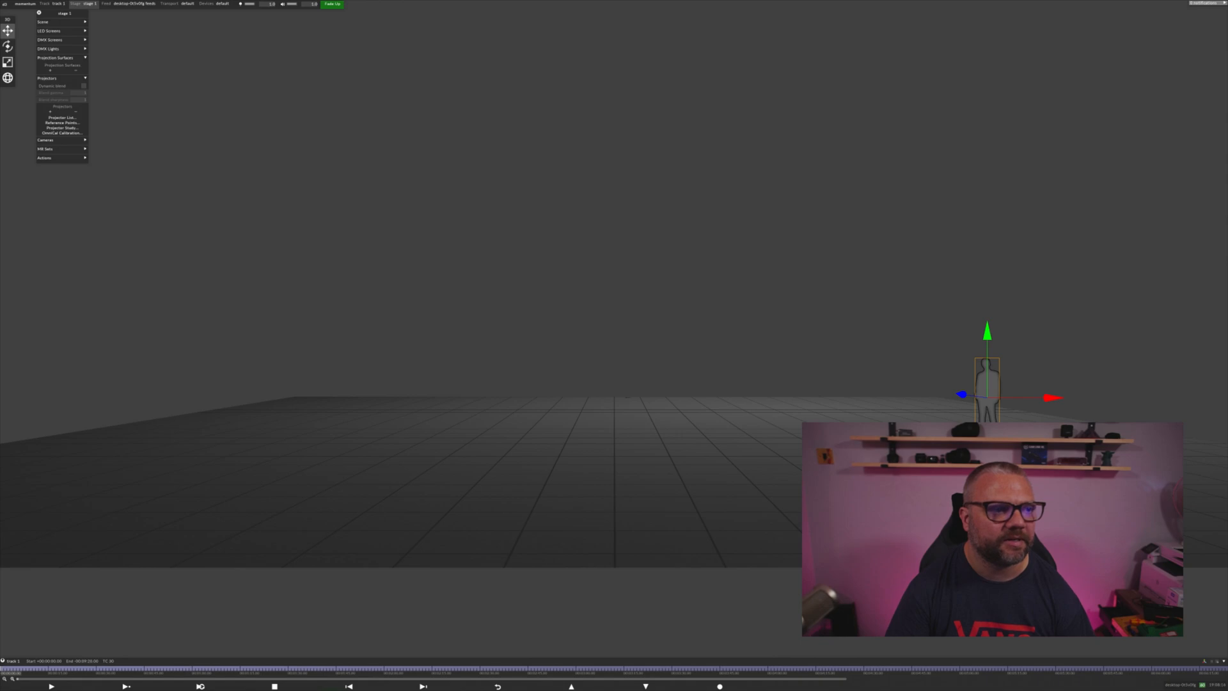
click(206, 2)
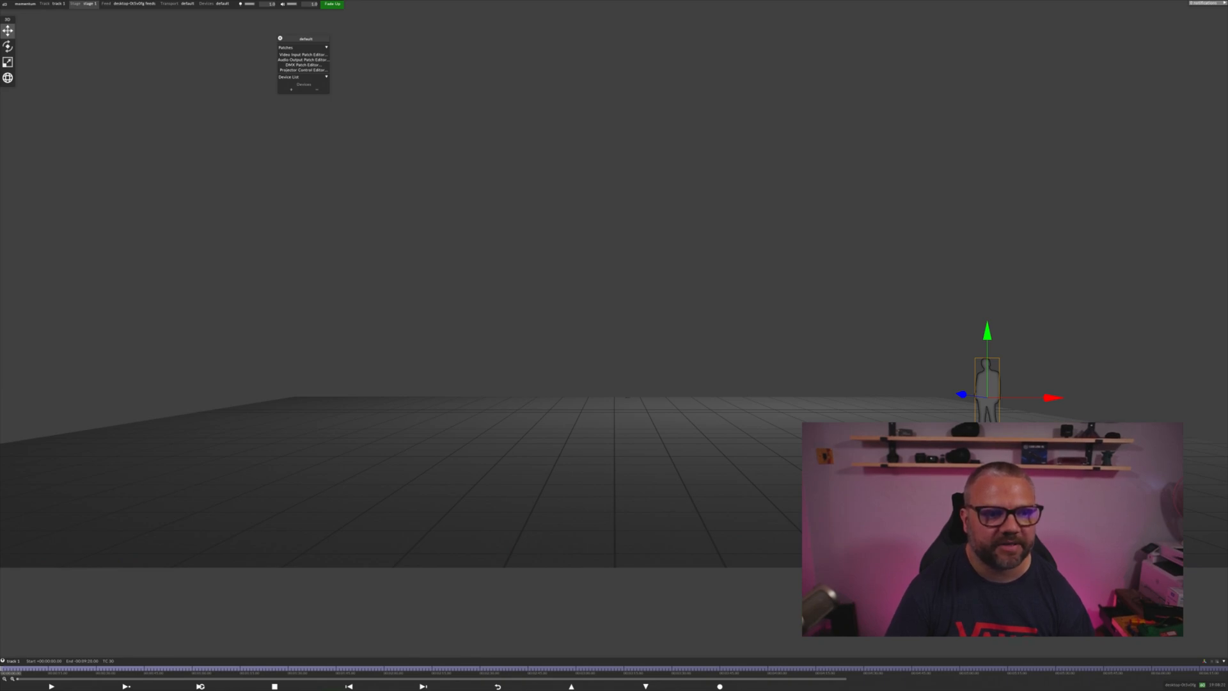
Step: Add a PositionReceiver tracking device named momentum with its driver set, and close the device editors
click(292, 89)
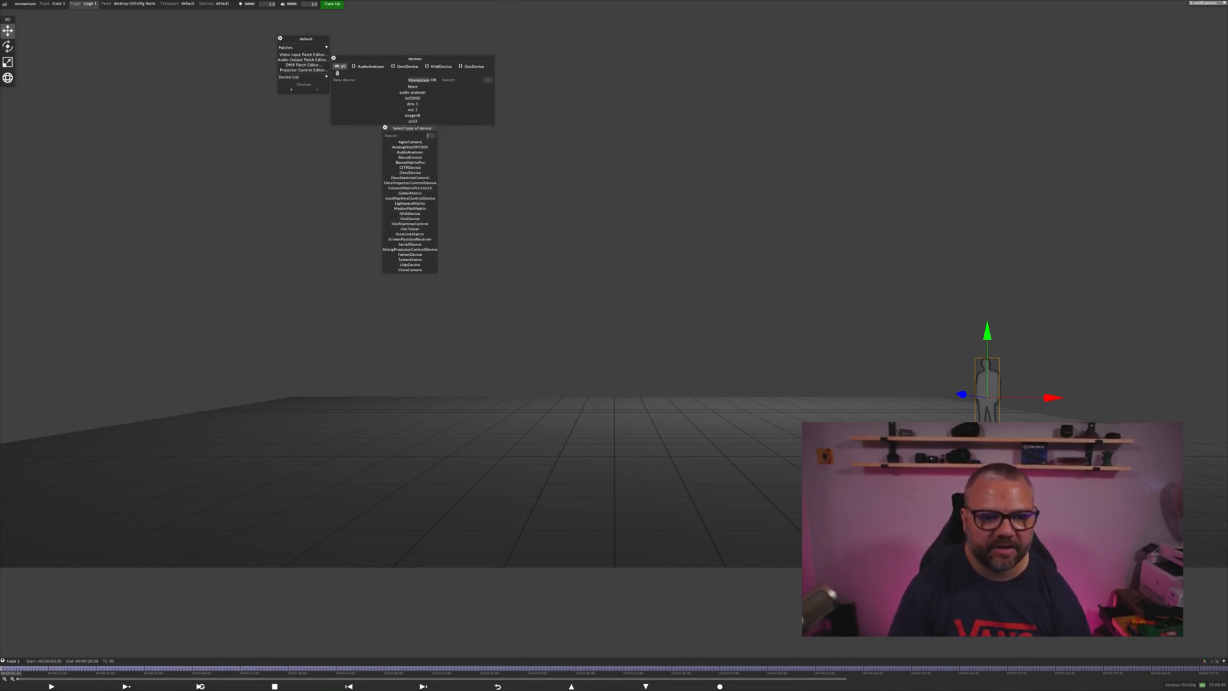
mouse_move(409, 239)
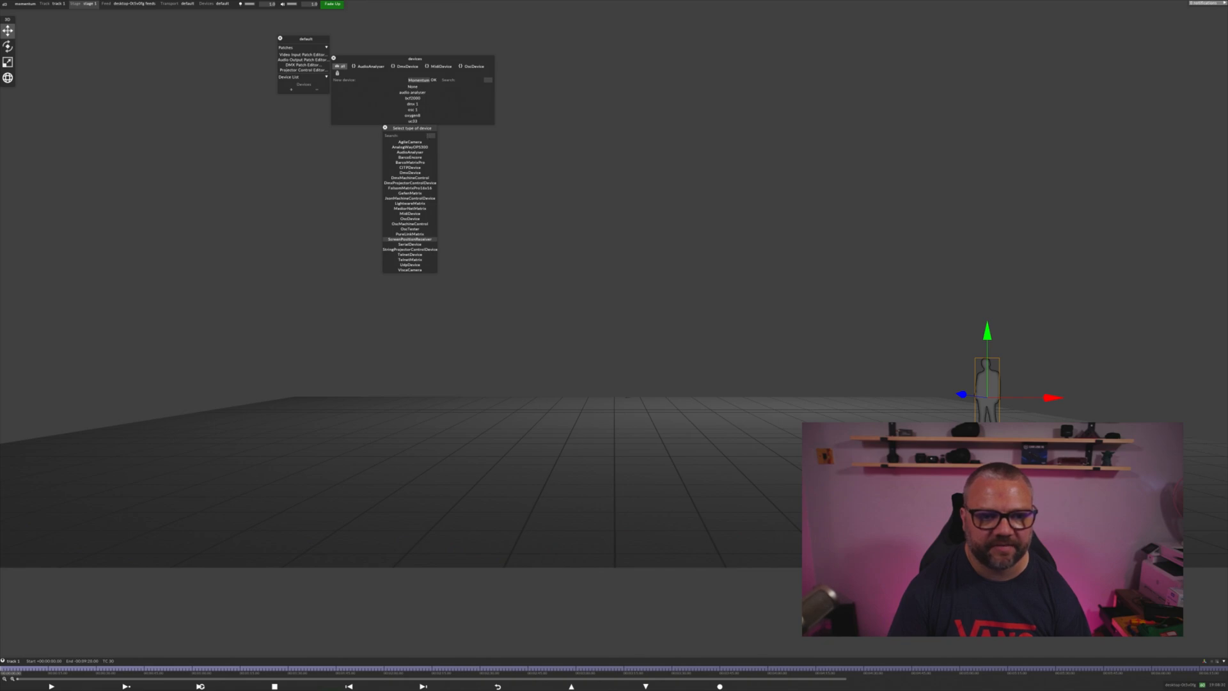
click(409, 239)
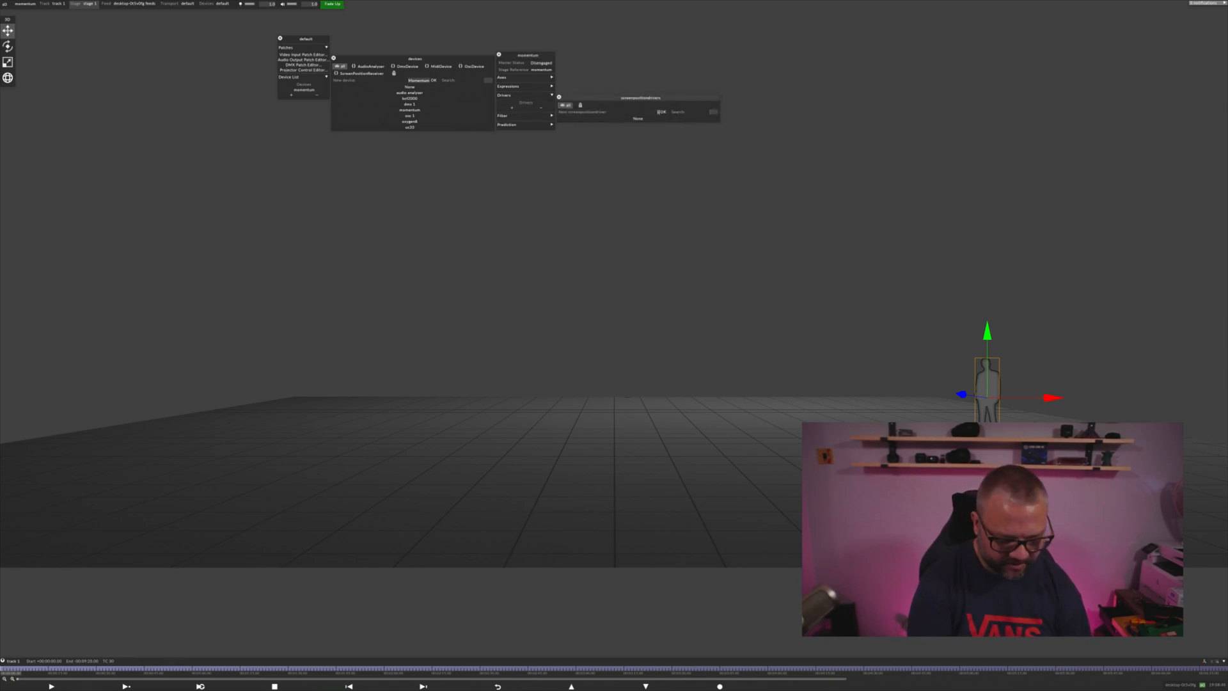
click(638, 111)
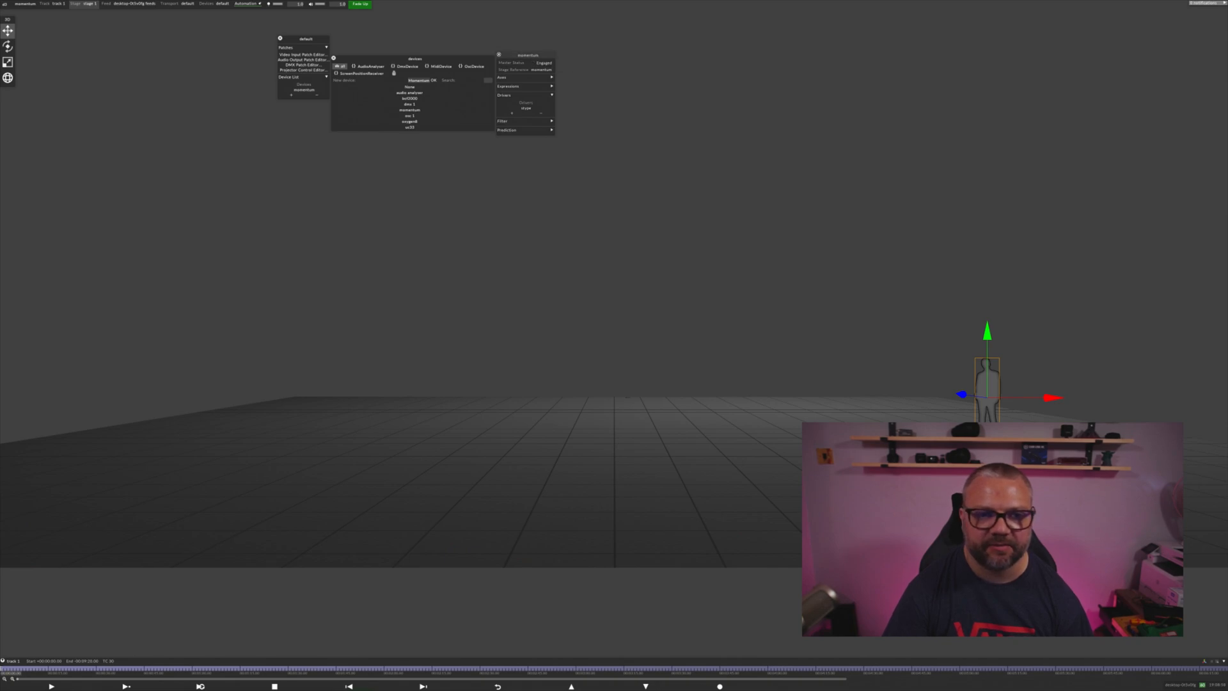
click(497, 55)
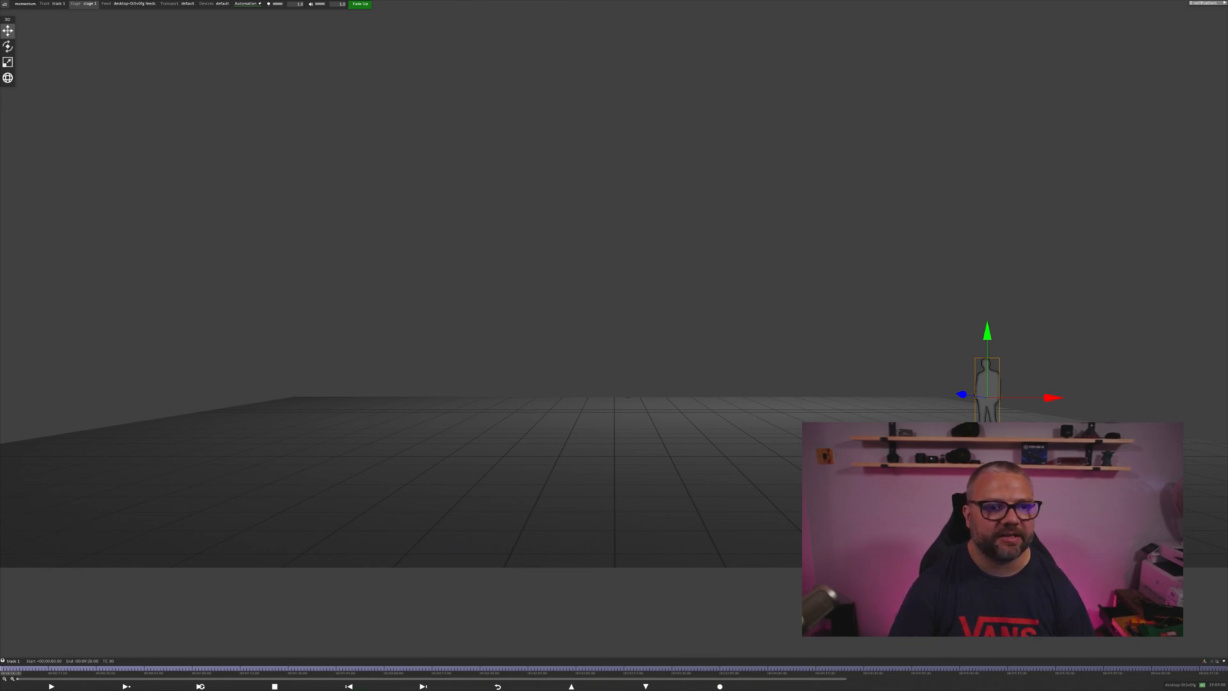
Step: Add the AR camera under Stage > Cameras and adjust its general settings
click(87, 3)
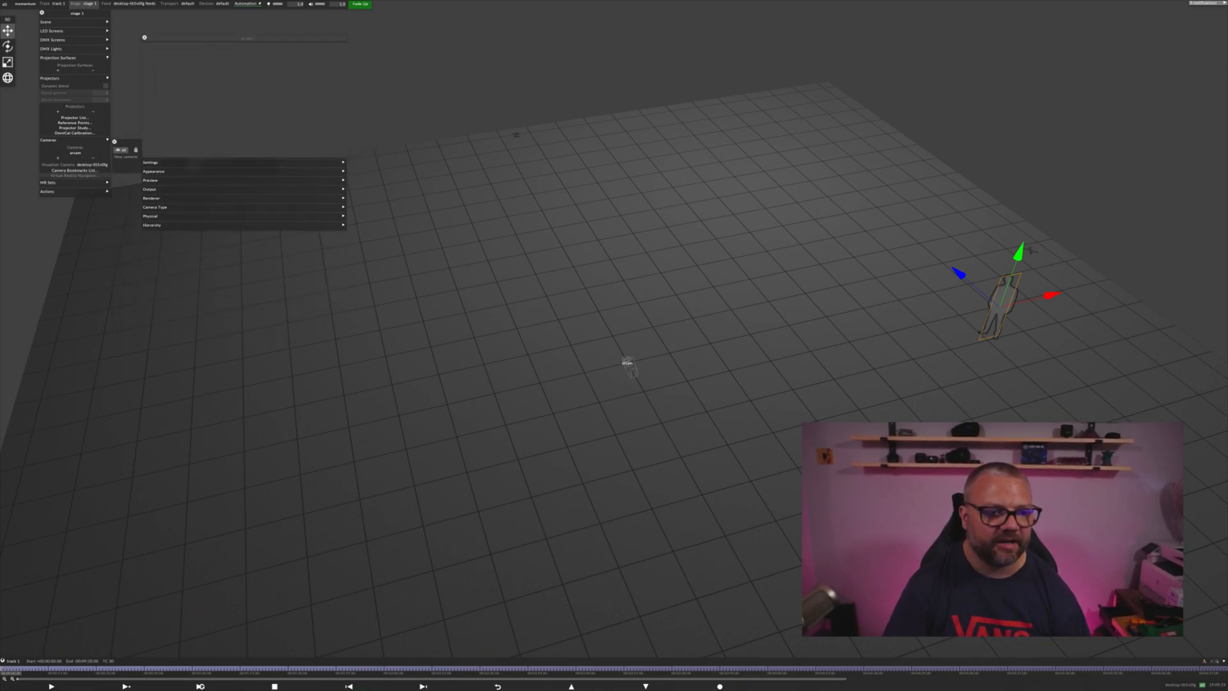
click(149, 163)
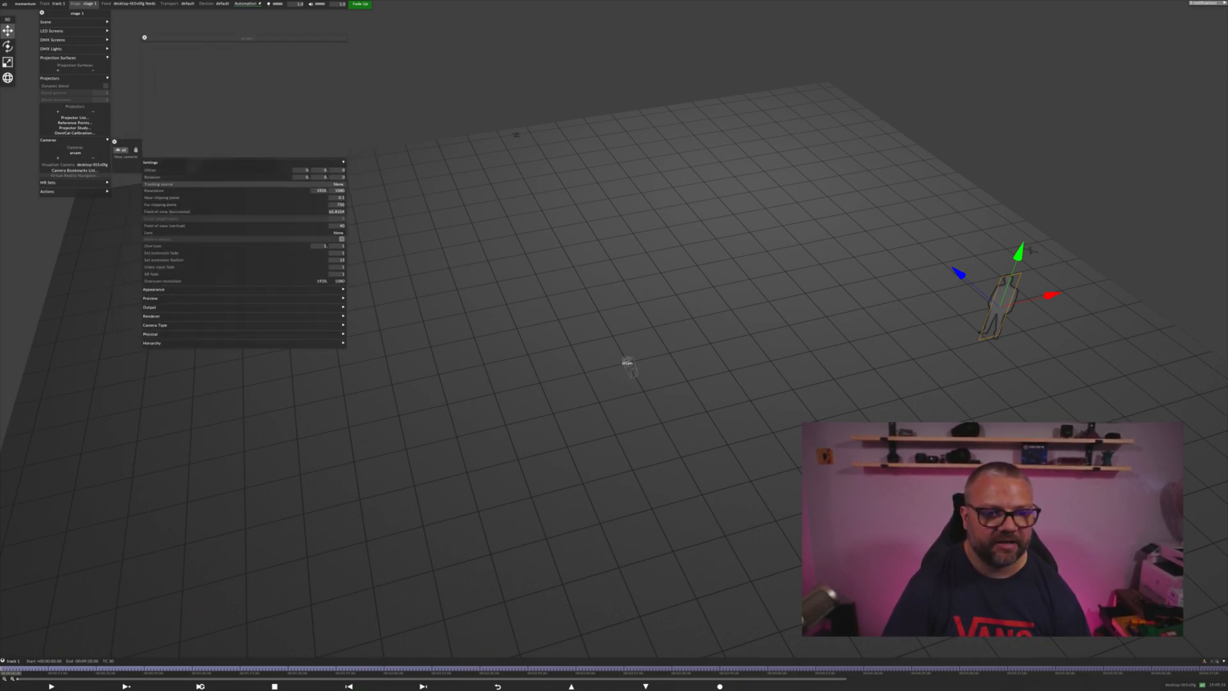
click(337, 184)
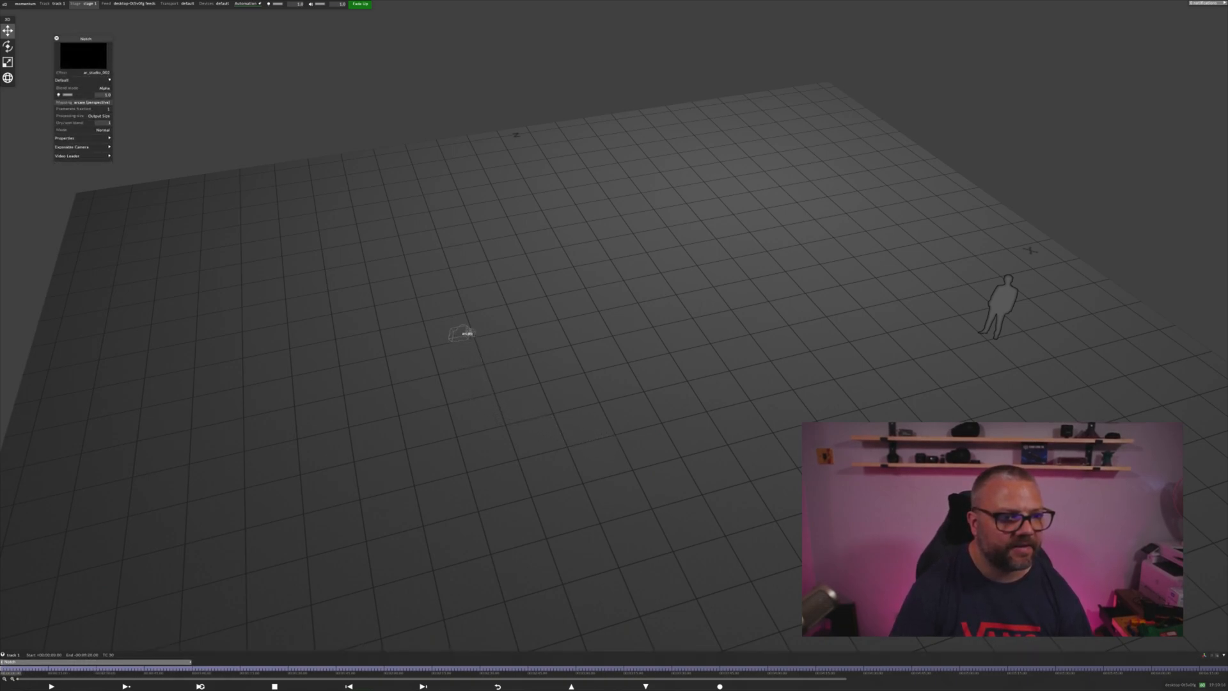
Step: Create a new mapping of the chosen type from the layer's Mapping field
click(89, 102)
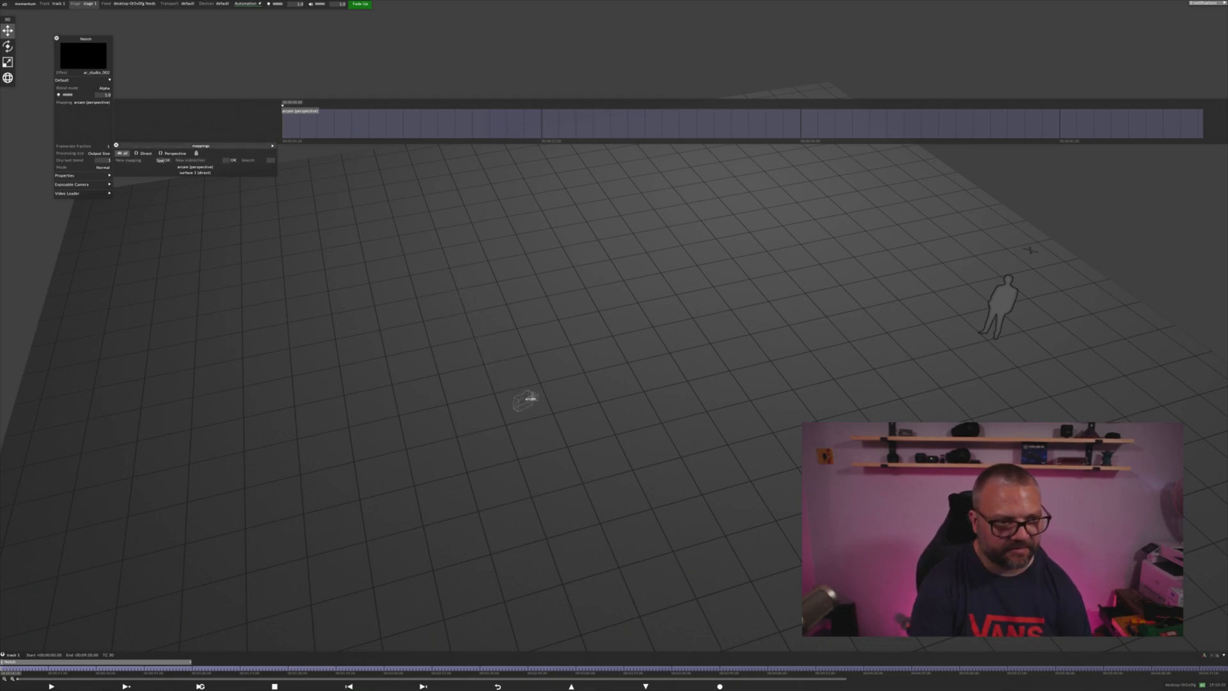
click(168, 161)
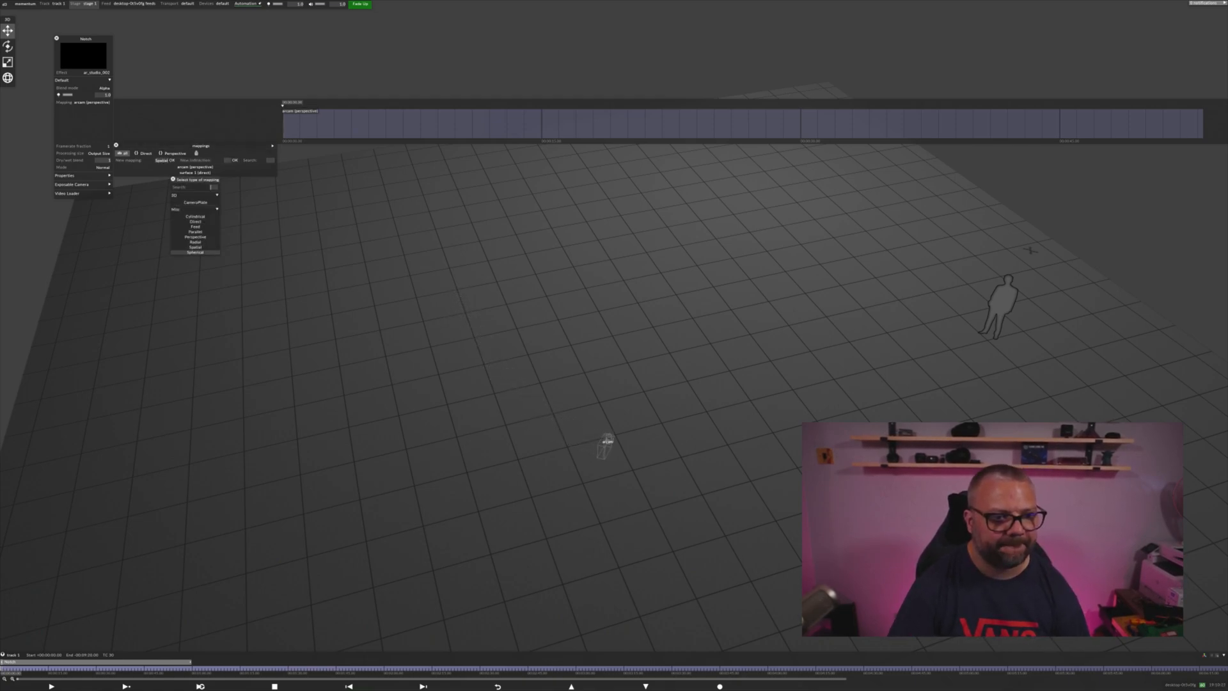
click(194, 246)
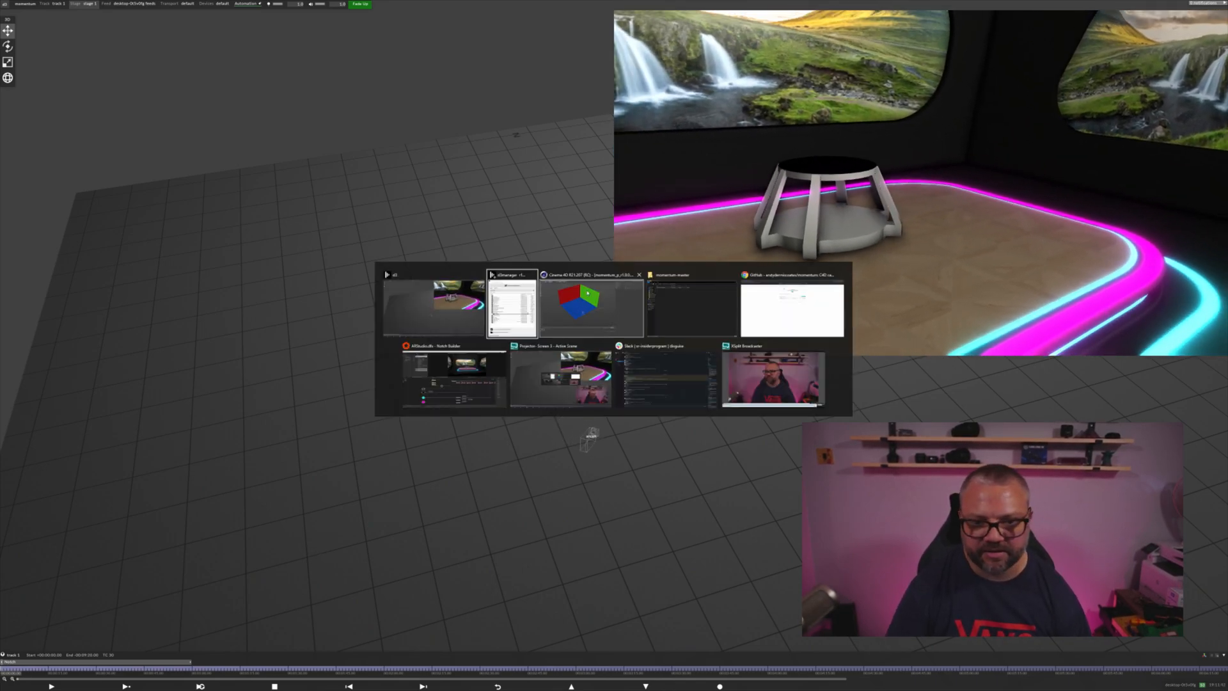
Step: Clear the camera's keyframes in the Timeline (Dope Sheet) window and close it, returning to the scene view
click(590, 298)
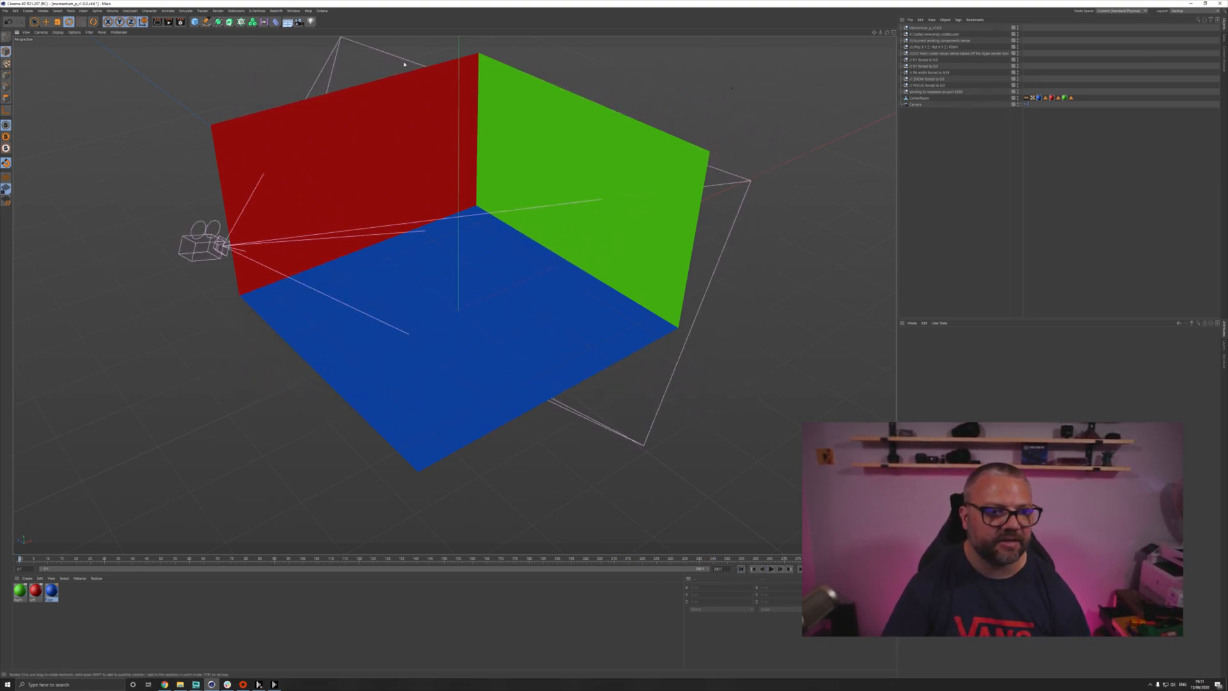
click(294, 10)
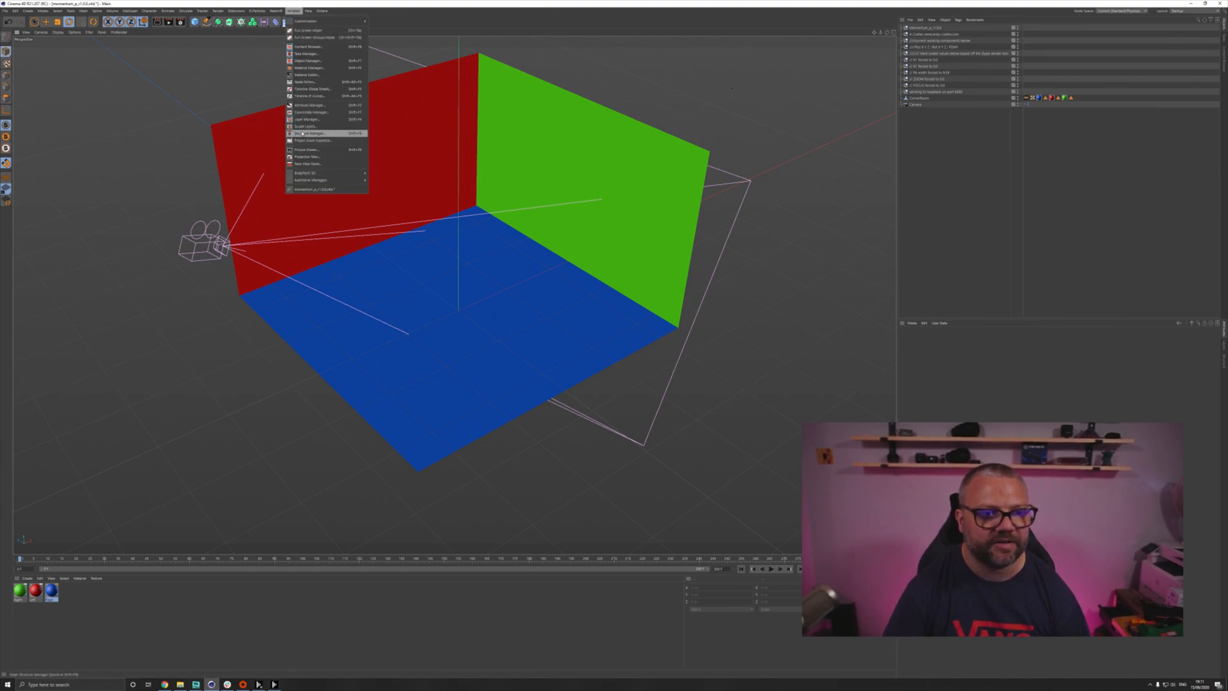
click(312, 133)
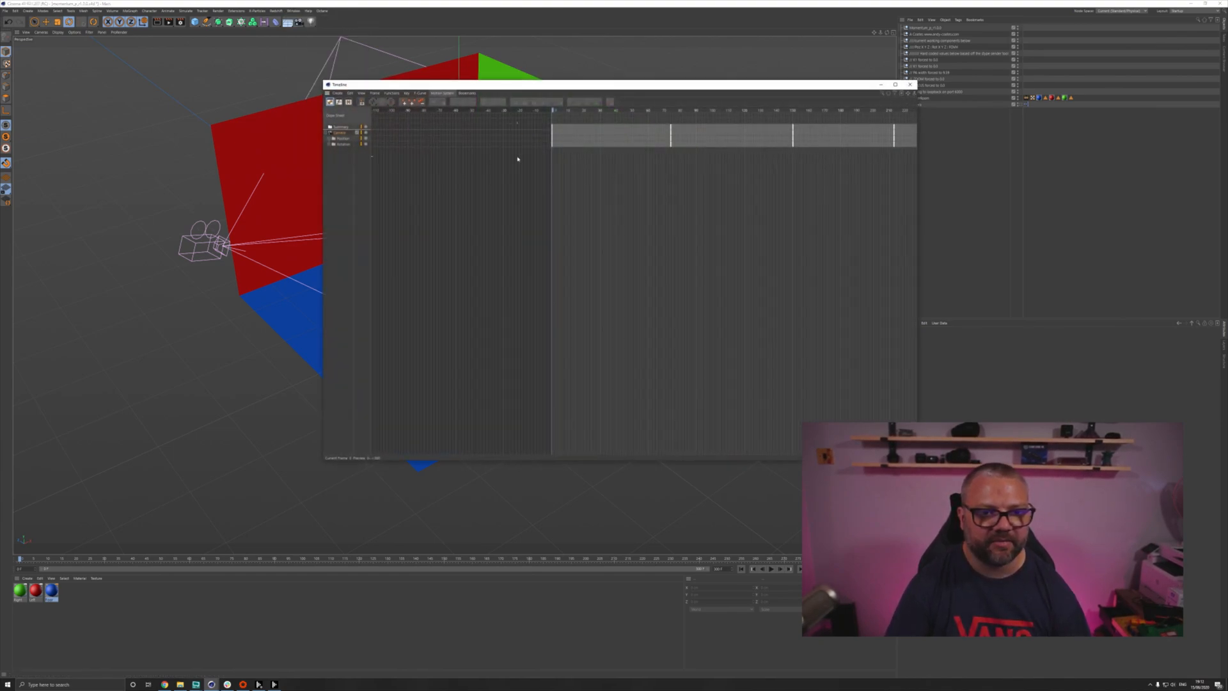
drag(599, 85, 454, 96)
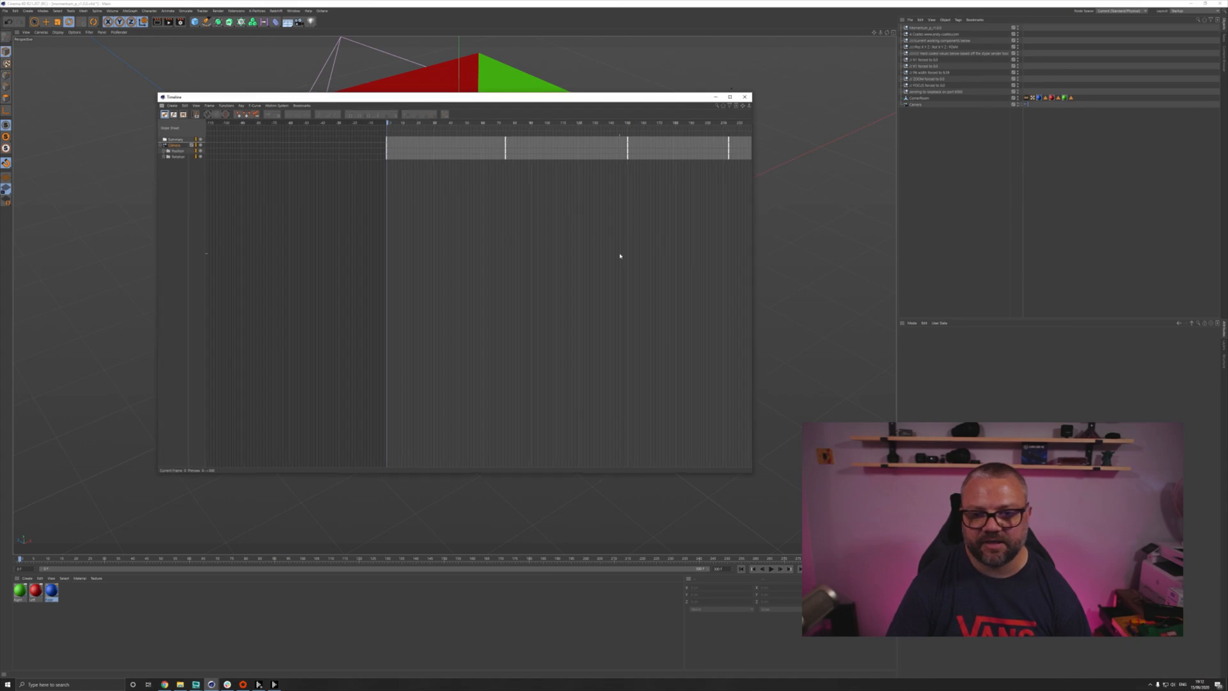
mouse_move(675, 280)
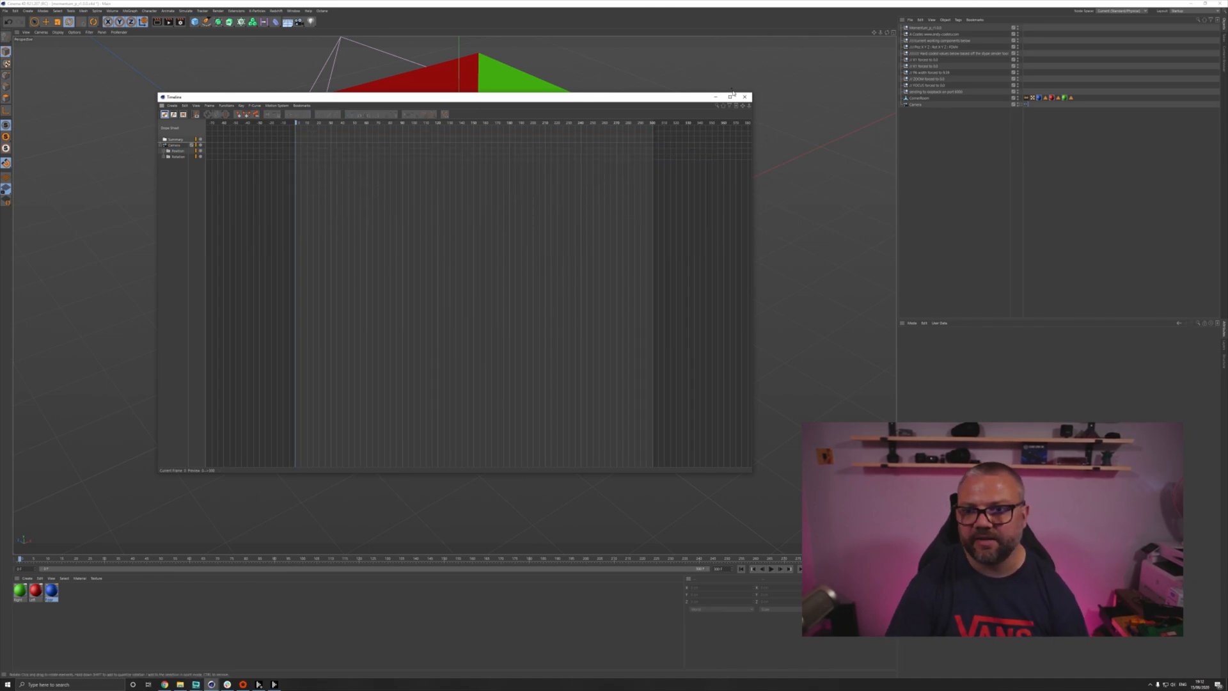
click(745, 96)
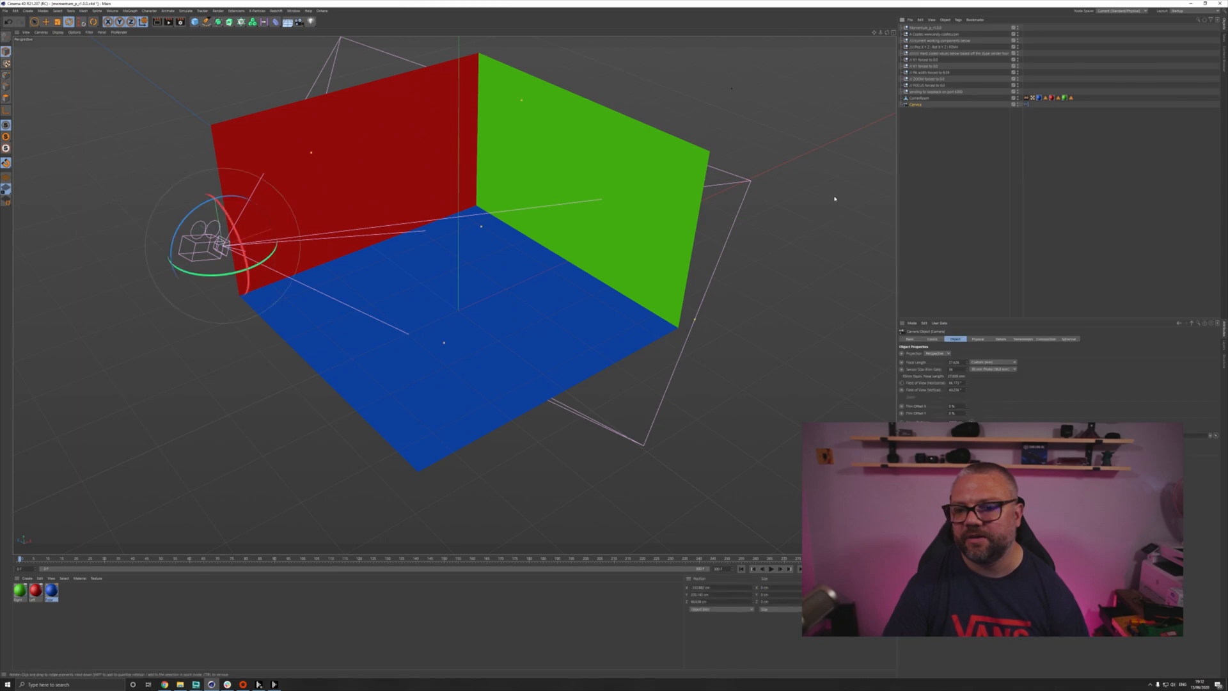
Step: Add a Circle spline to the scene as the camera's circular path
click(932, 337)
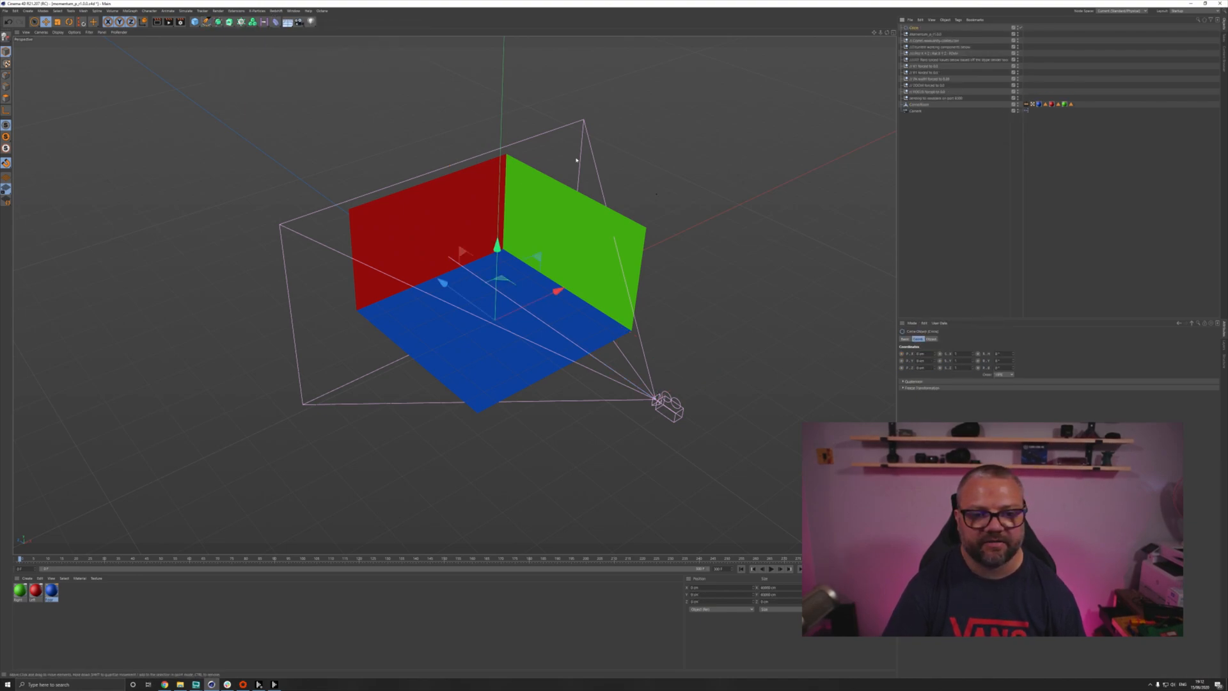
Step: Ring the circle spline around the camera at floor level and give the camera an Align to Spline tag
click(930, 337)
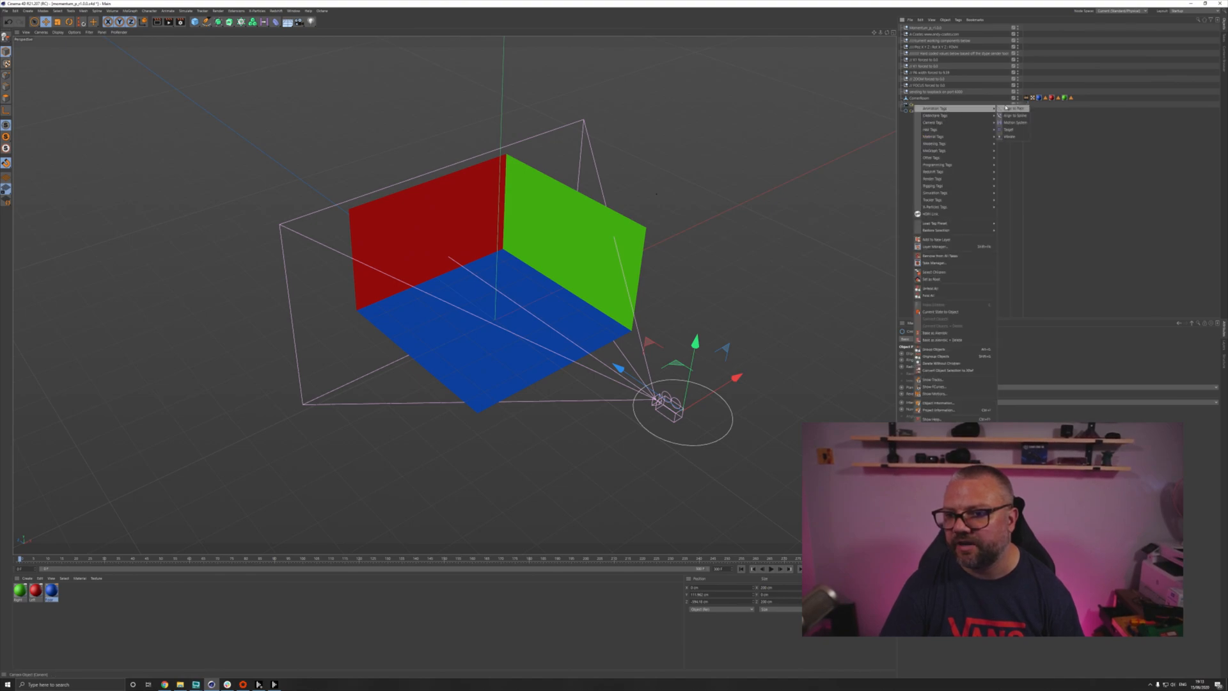
click(1014, 115)
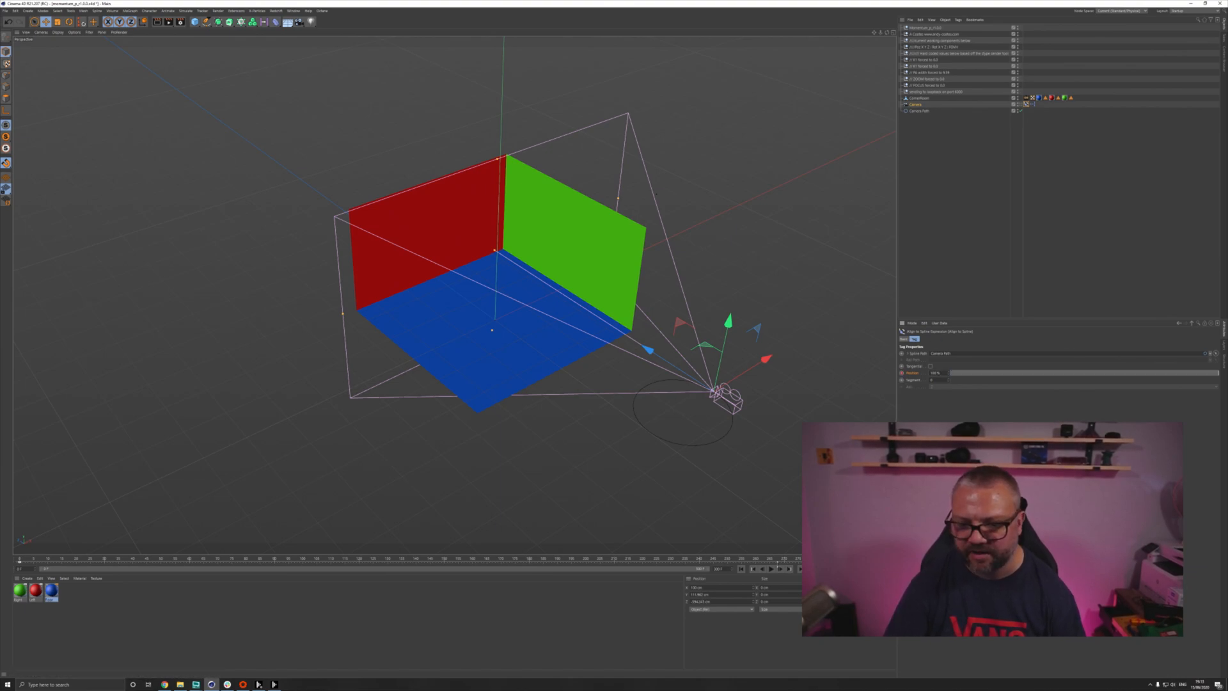
Step: Show the camera's Align to Spline position curve in the Timeline F-Curve window
click(770, 568)
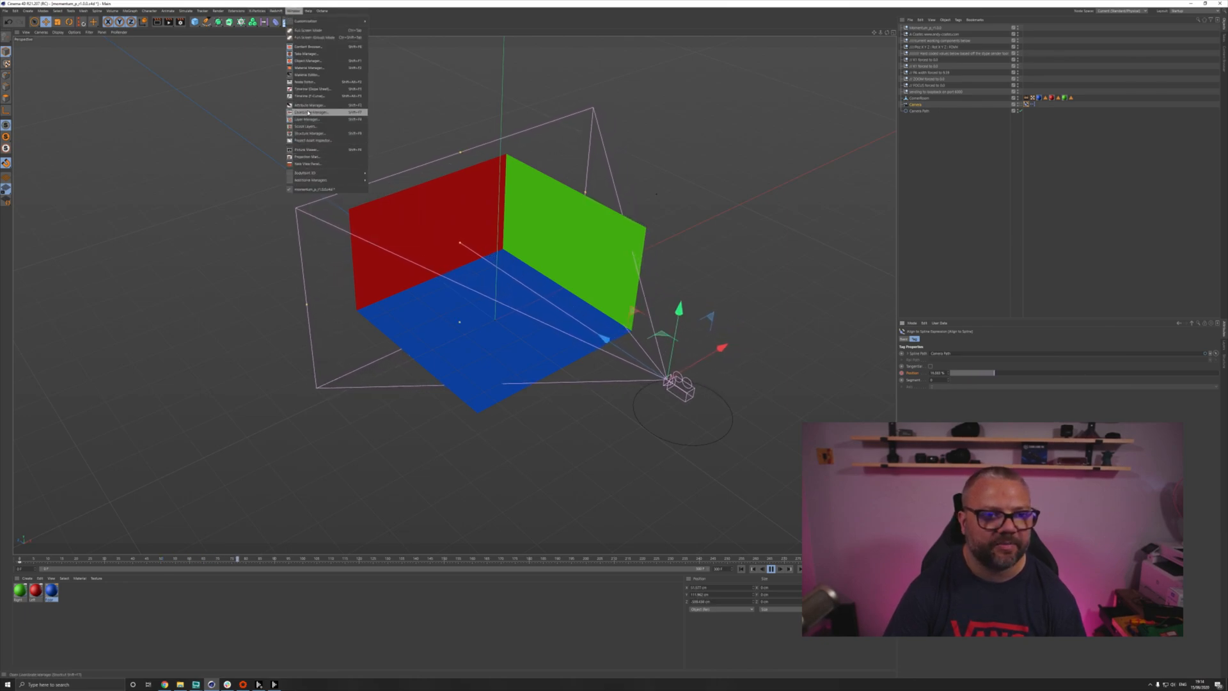
click(310, 88)
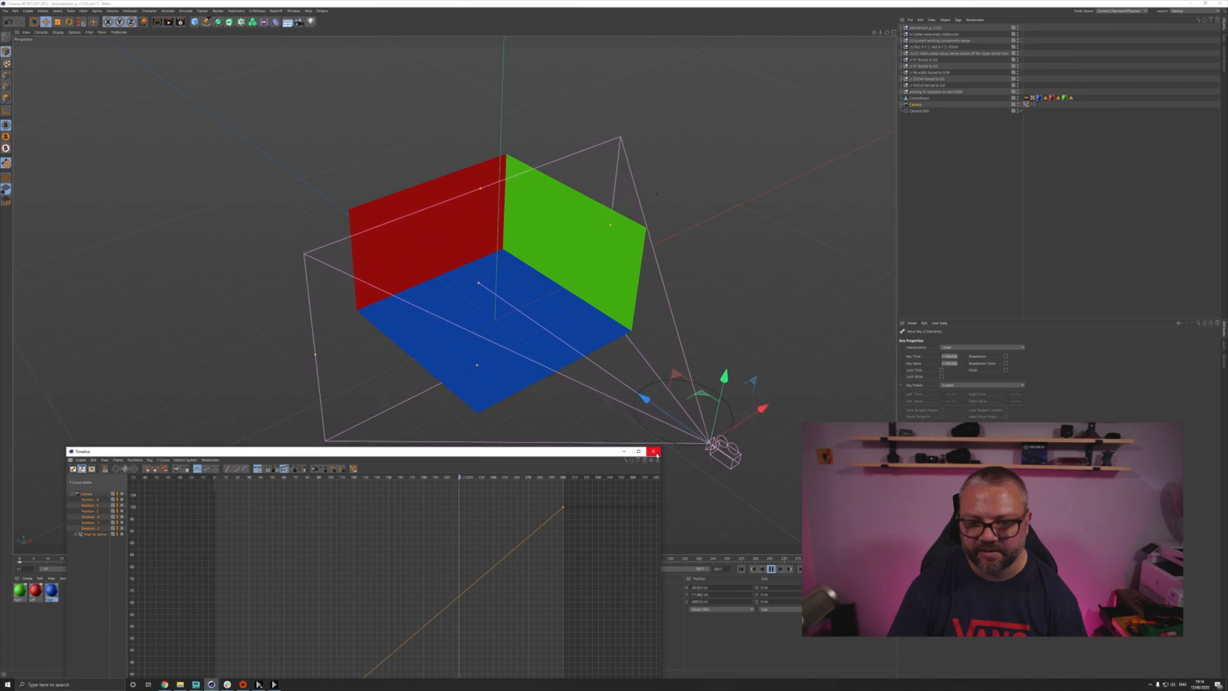
Step: Close the Timeline window and bring up the Alt+Tab task switcher to leave Cinema 4D
click(655, 451)
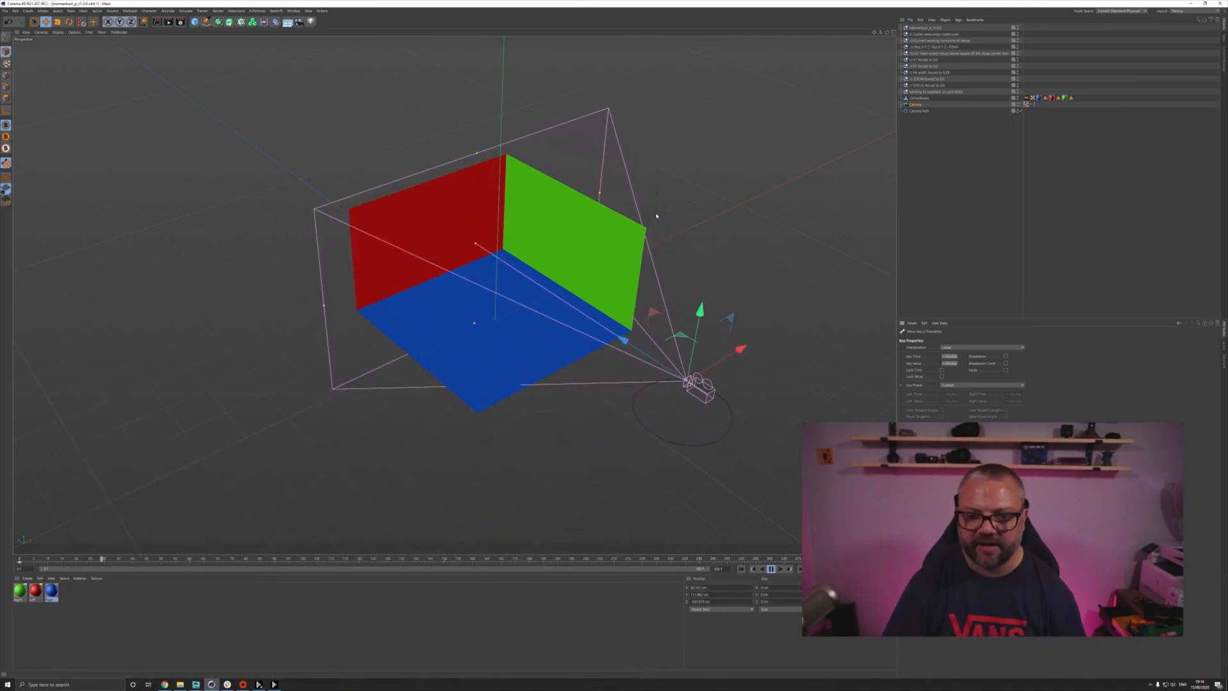
key(alt+tab)
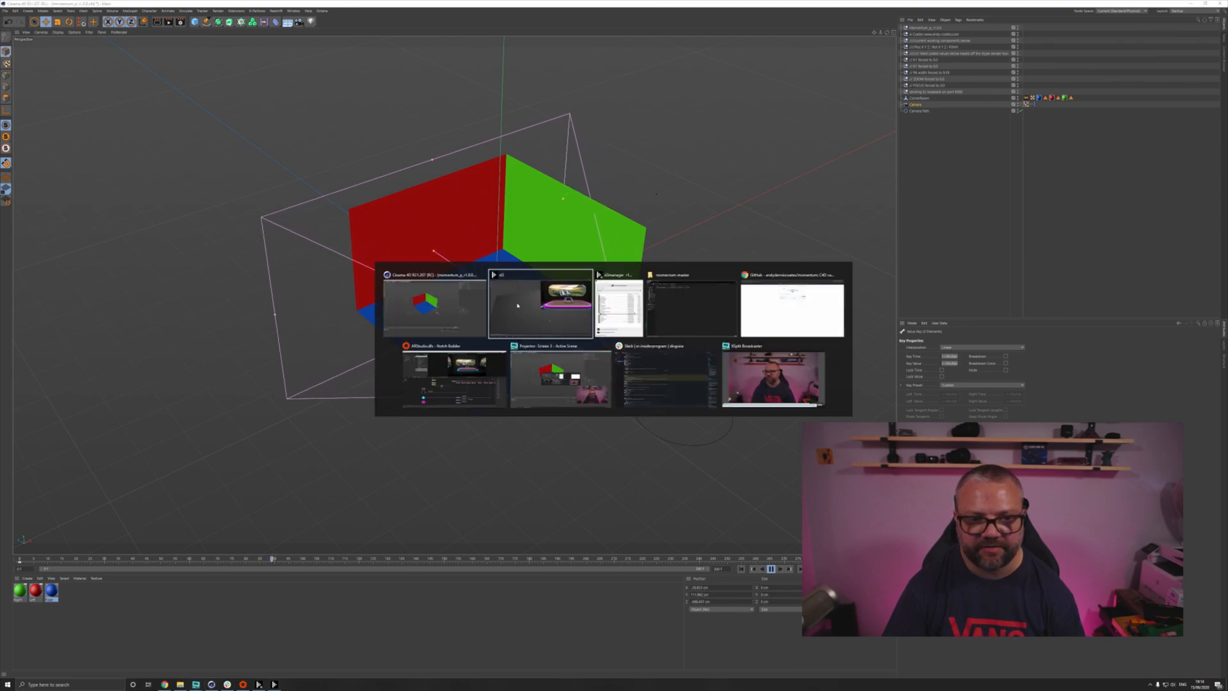